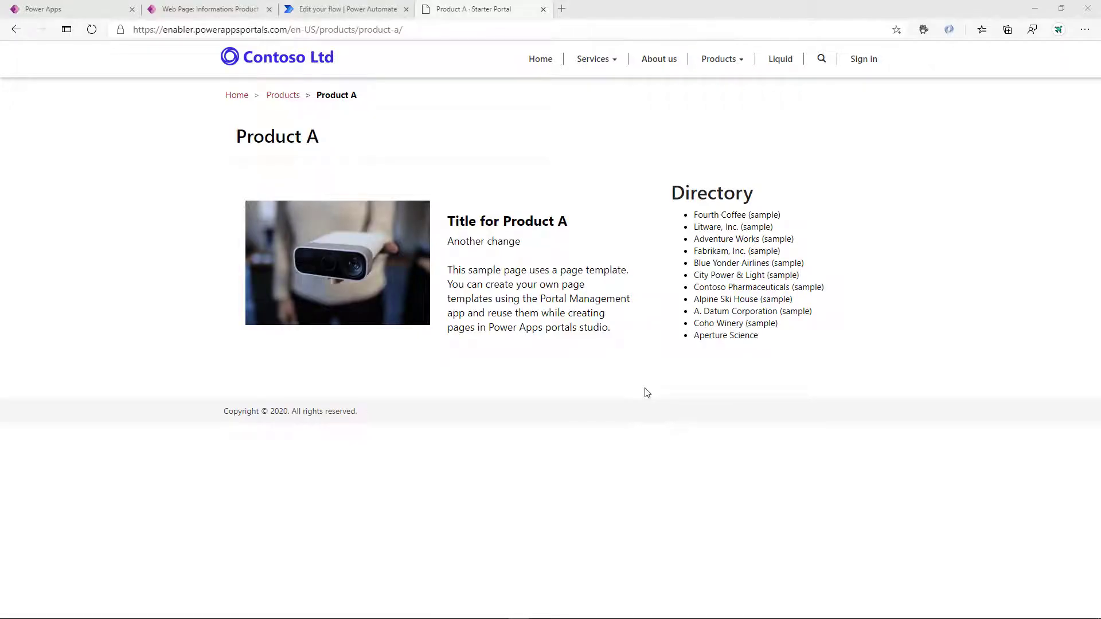
pyautogui.moveTo(591, 356)
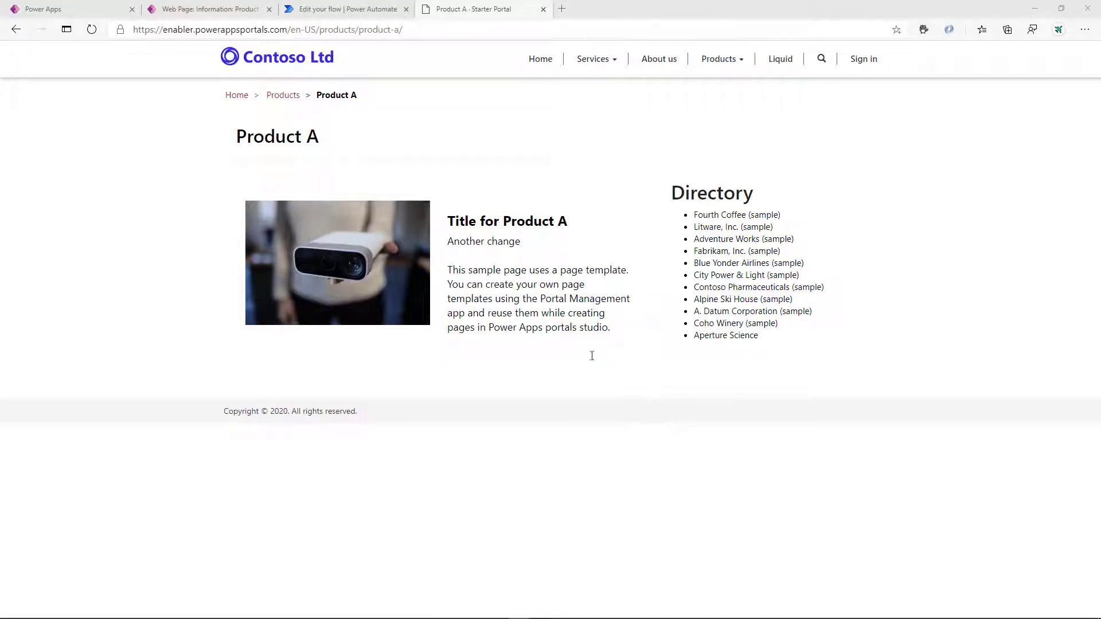
# Switch to the Power Apps apps list, which shows the Enabler Portal app
pyautogui.click(42, 9)
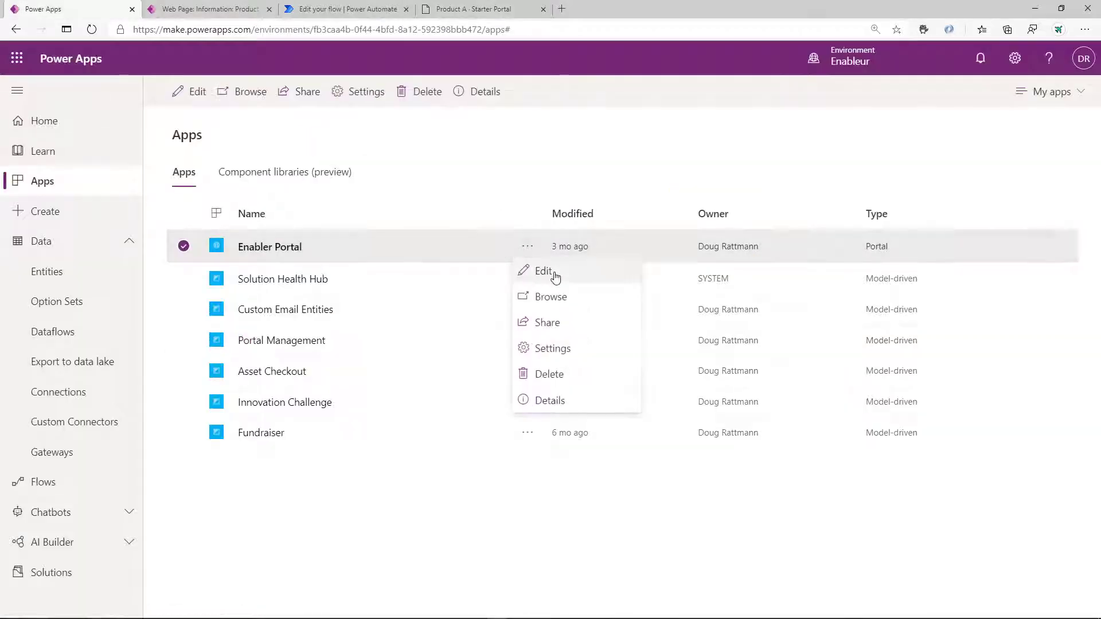
# Change Product A's 'Another change' text to 'Change the content' in Portal Studio and view it live
pyautogui.click(544, 271)
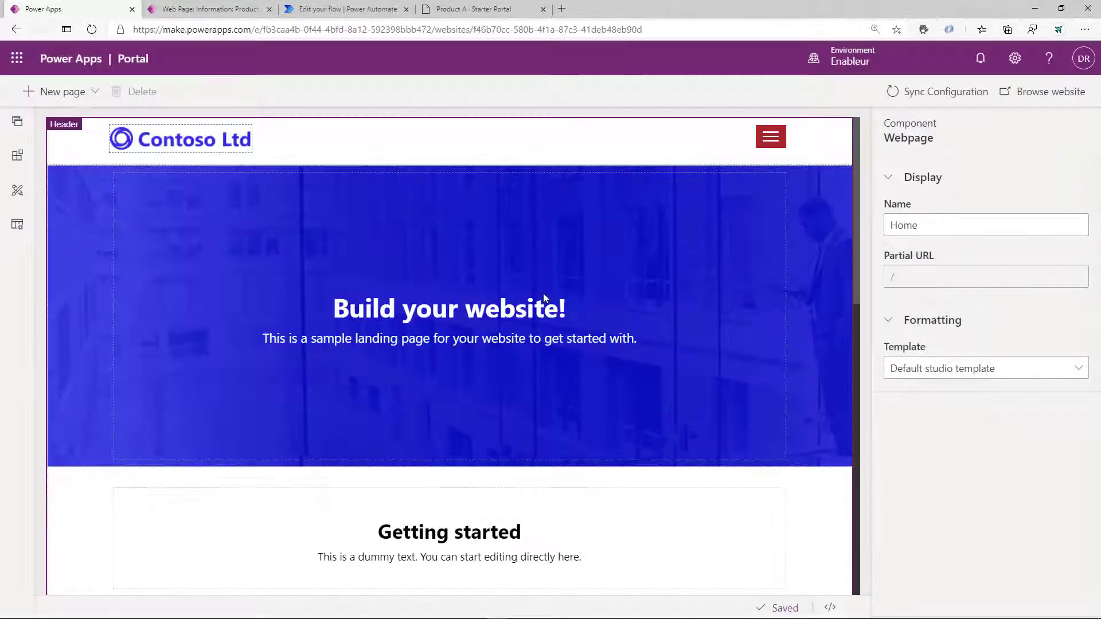
pyautogui.click(17, 121)
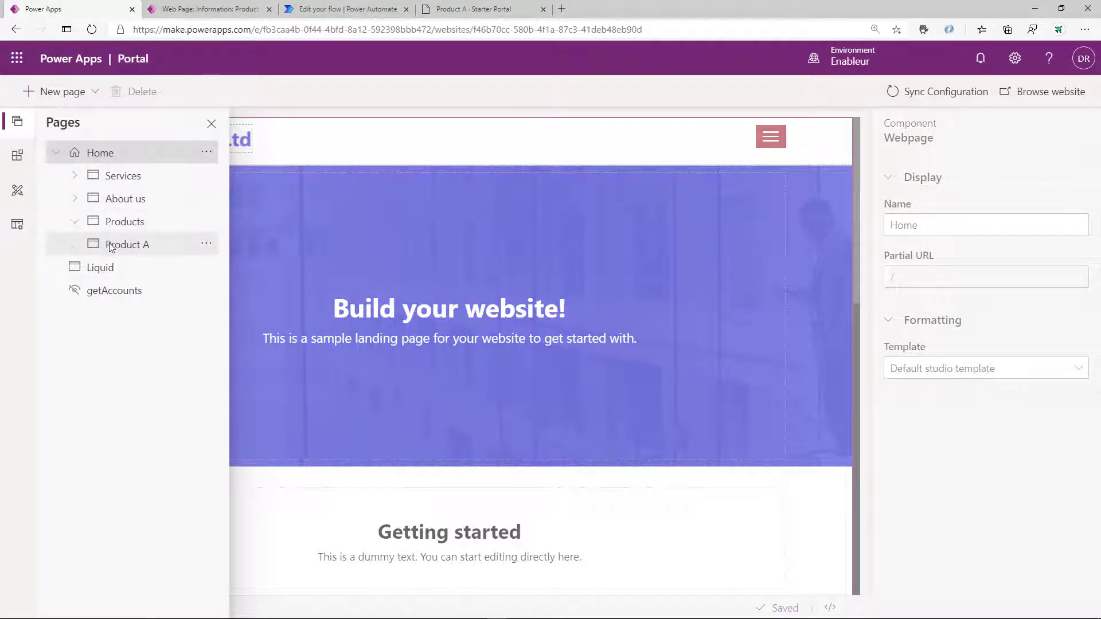
pyautogui.click(129, 244)
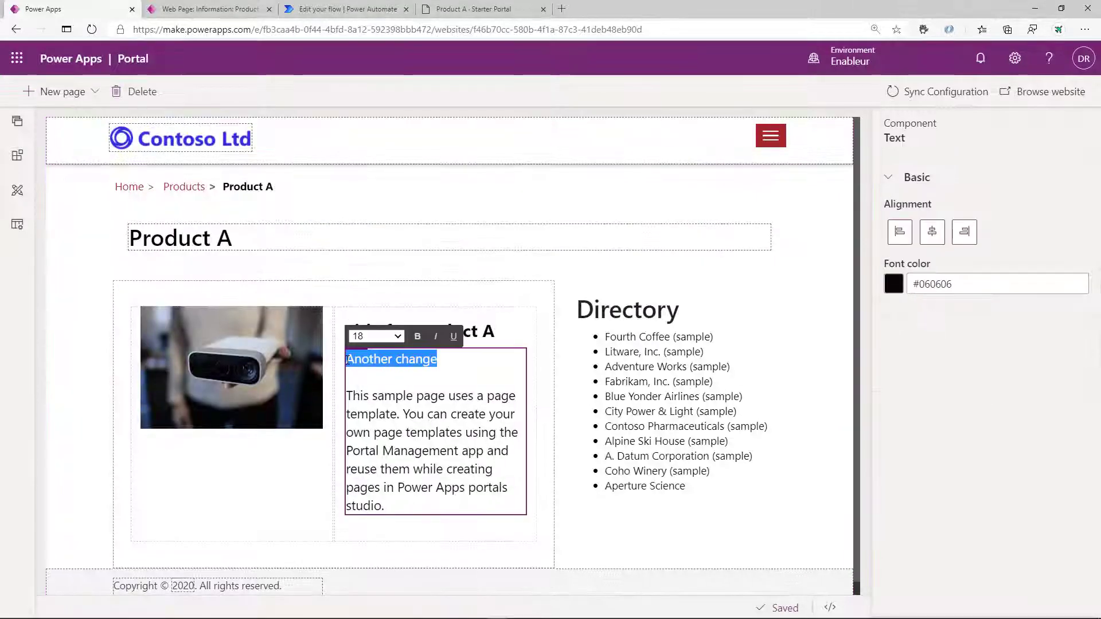
pyautogui.click(482, 9)
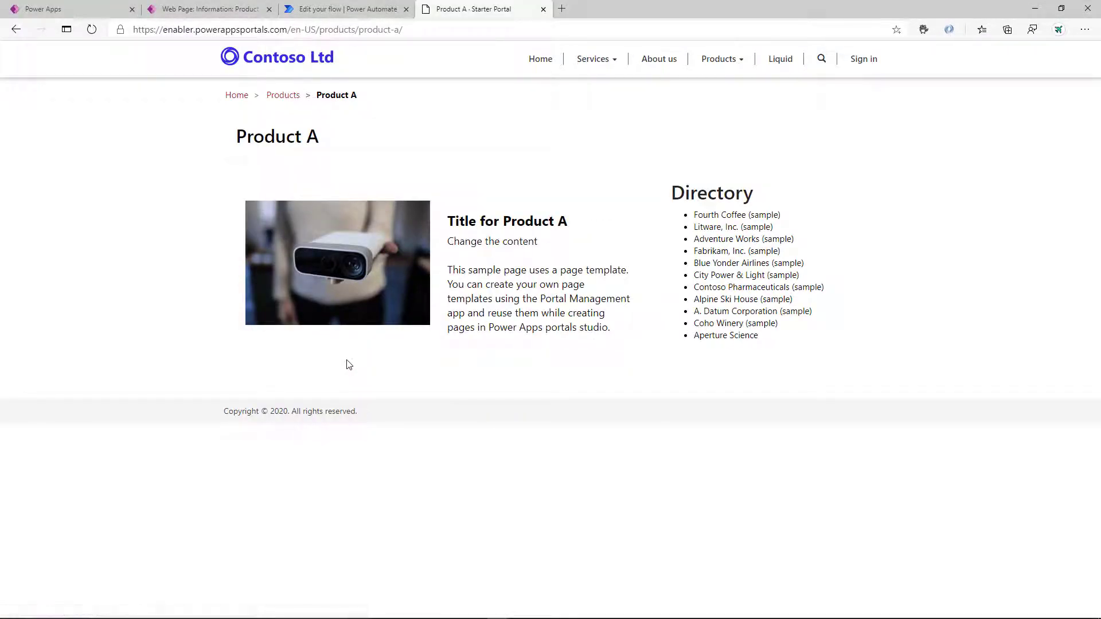
# Select the 'Change the content' line on the live page, then go to the Product A web page record
pyautogui.doubleClick(454, 241)
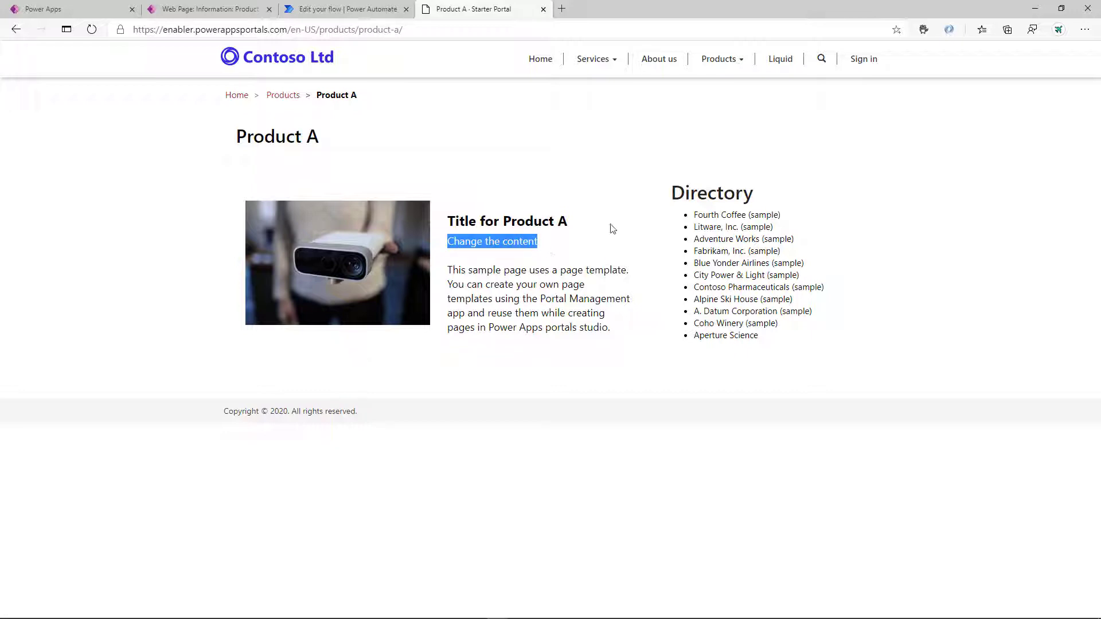
pyautogui.click(207, 9)
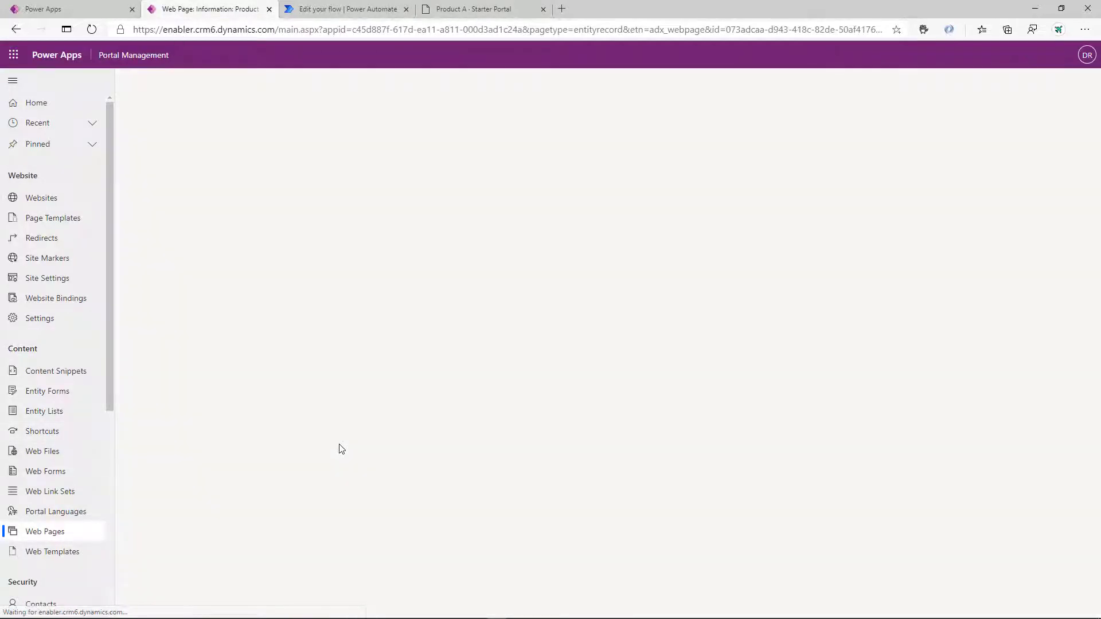
# Set the Product A web page's Publishing State to Draft and save it
pyautogui.click(44, 532)
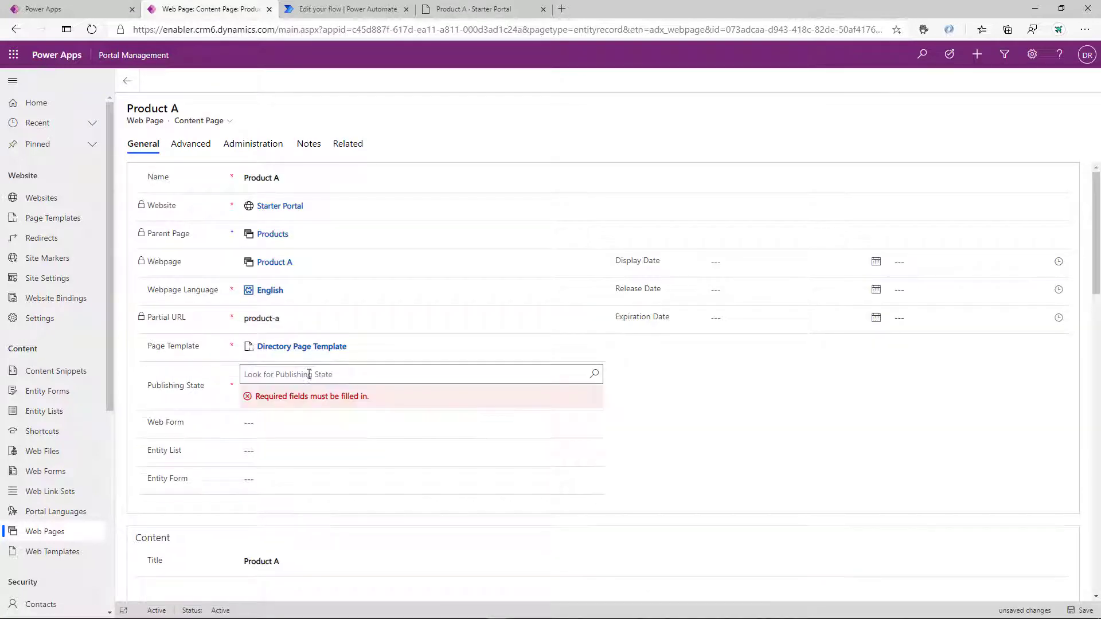
pyautogui.write('draft')
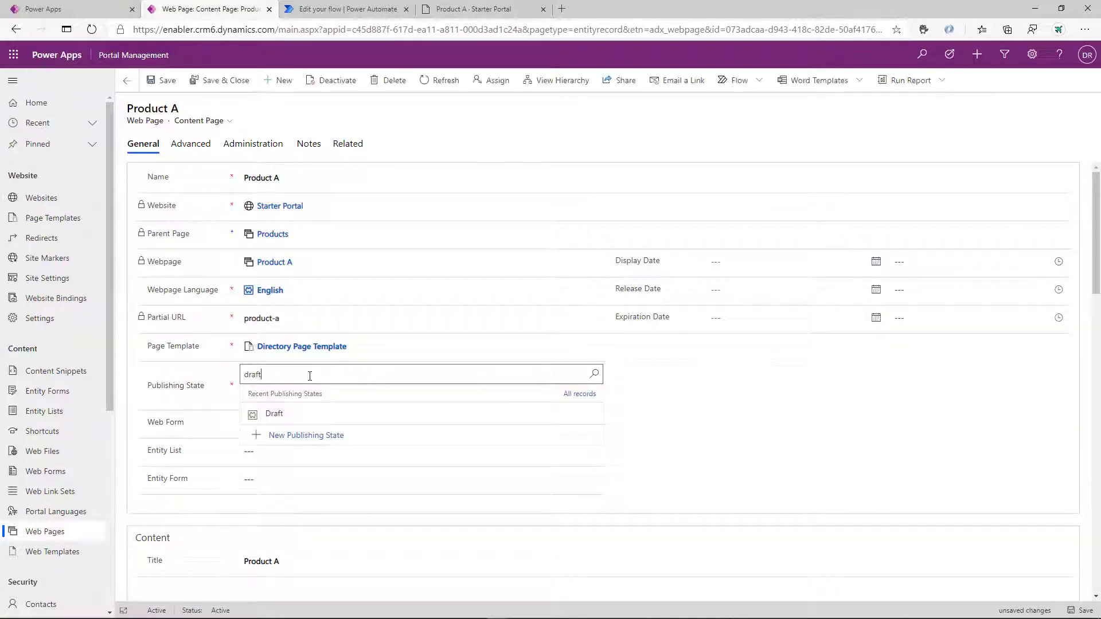
pyautogui.click(274, 413)
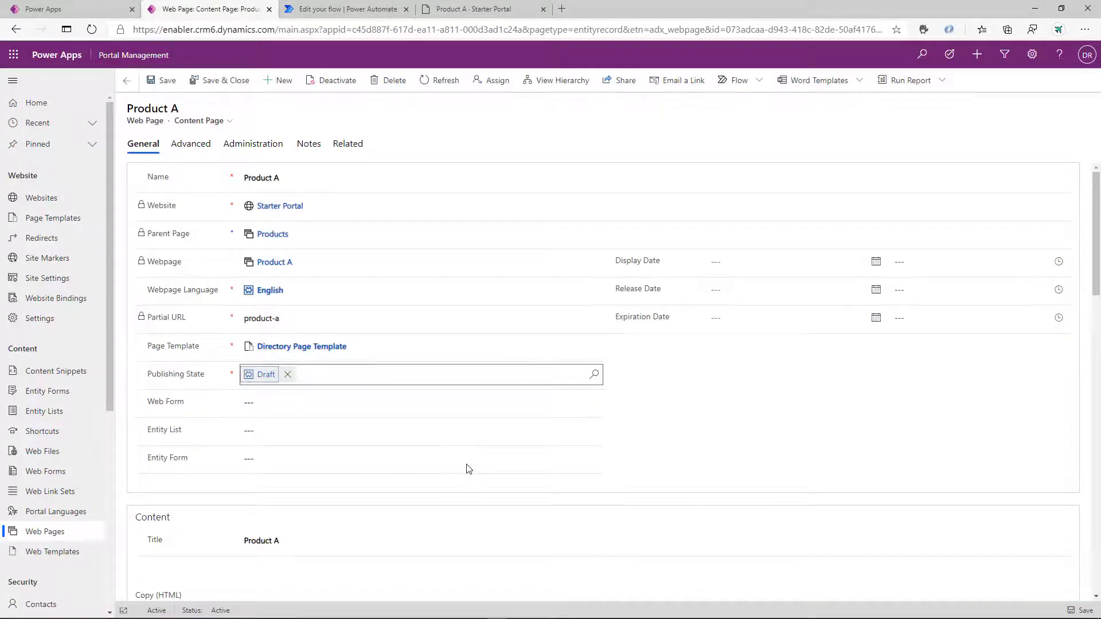
pyautogui.click(470, 9)
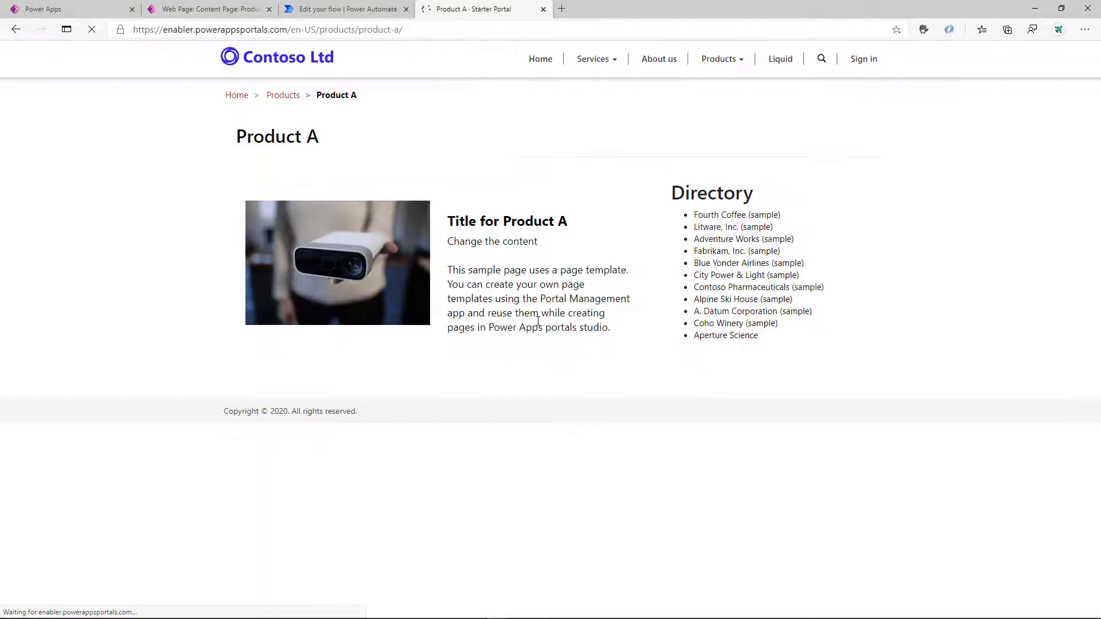
# Reload the live Product A page, which now redirects to sign-in, and return to Portal Management
pyautogui.click(863, 59)
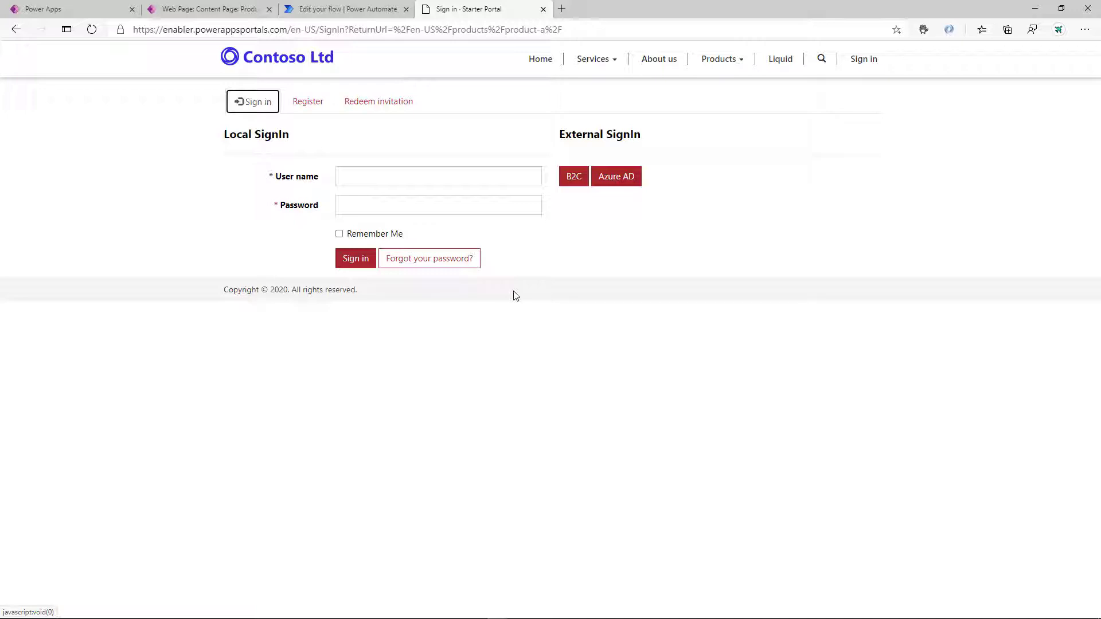
pyautogui.click(207, 9)
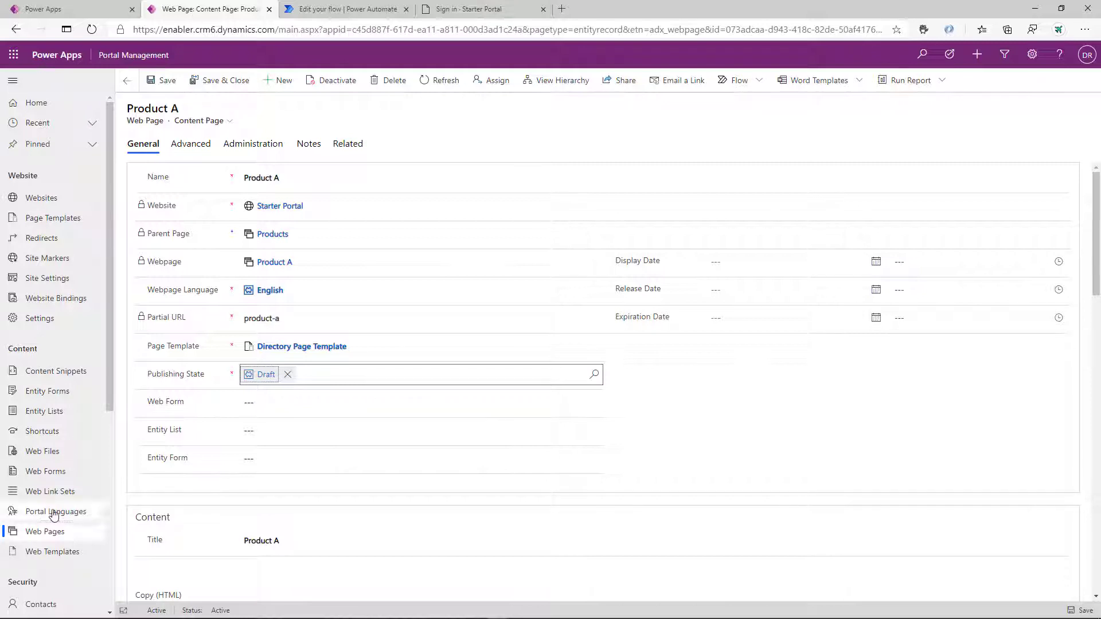
# Fill in a new portal language: English (draft), display name Bork-bork, LCID 1033, code en-draft
pyautogui.click(56, 510)
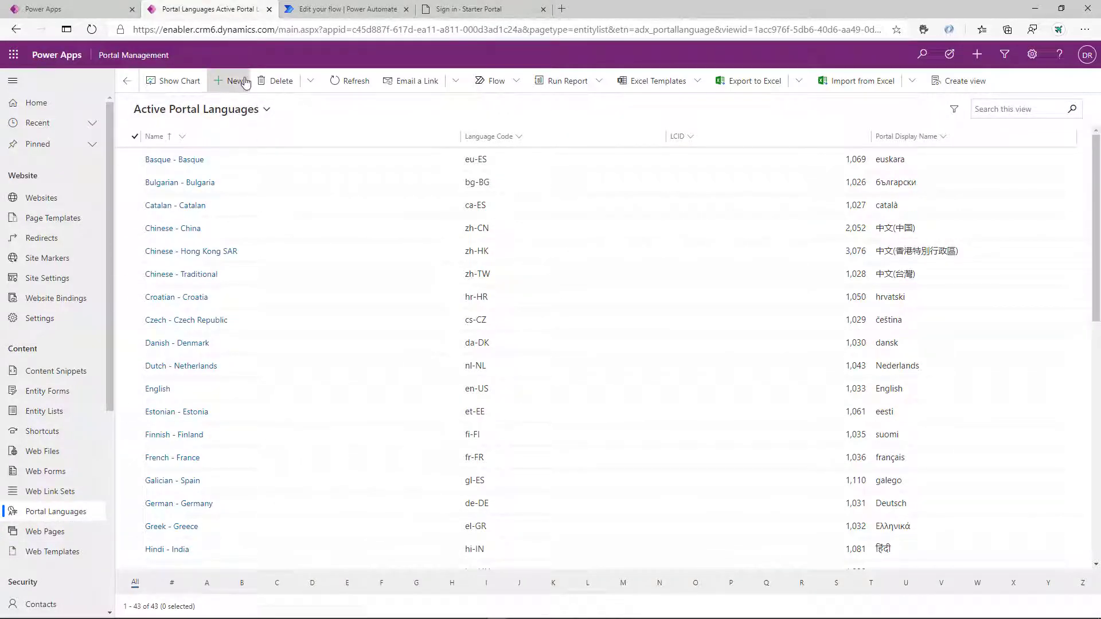
pyautogui.click(235, 80)
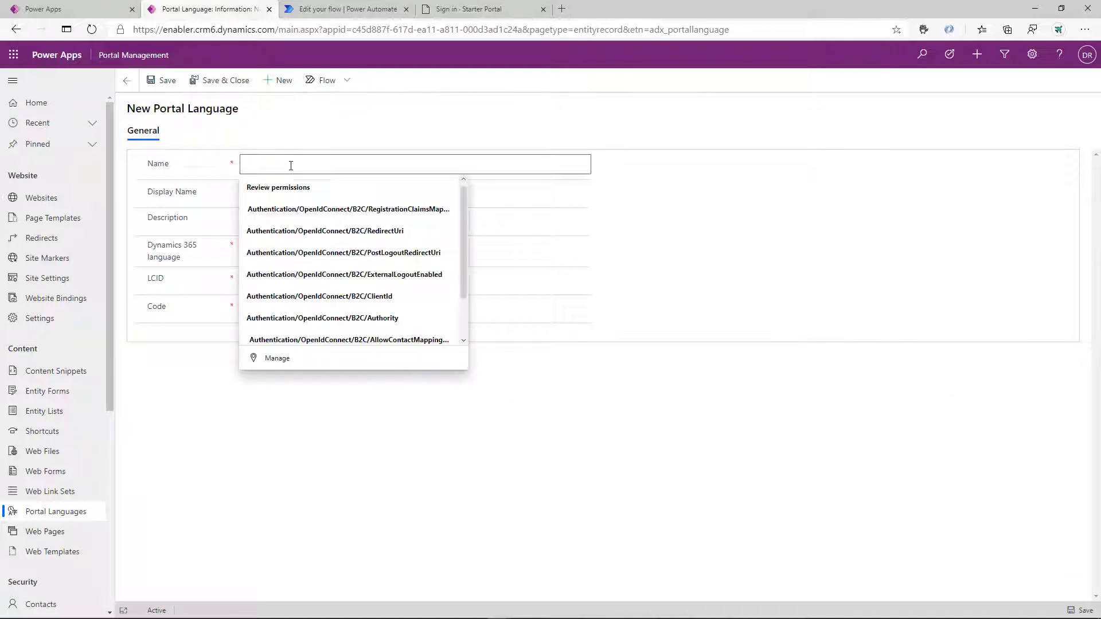
pyautogui.write('English')
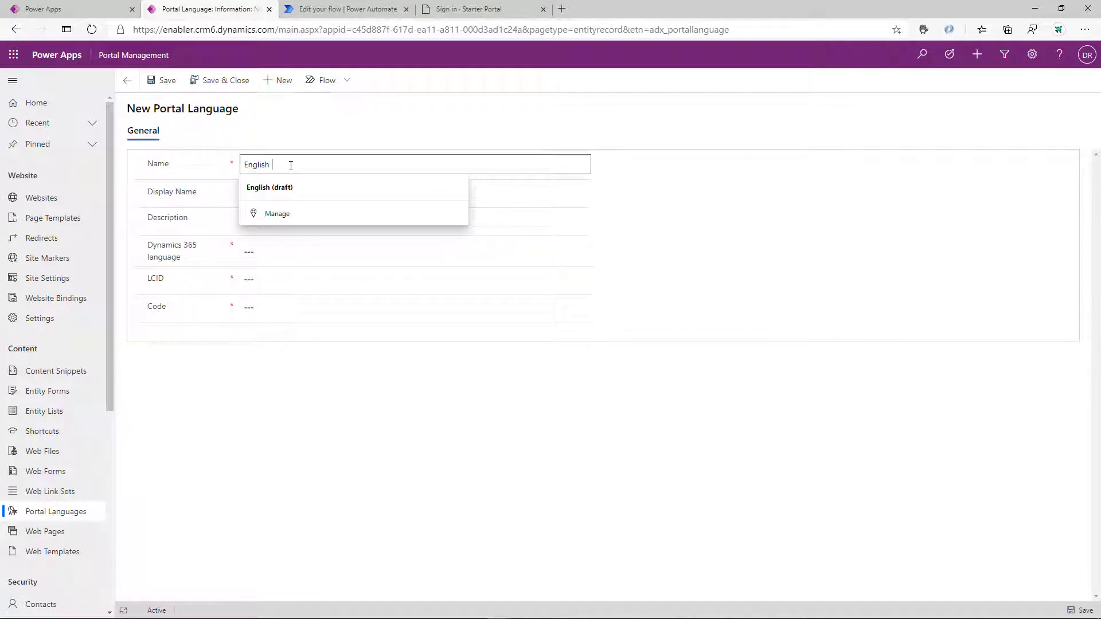
pyautogui.click(270, 187)
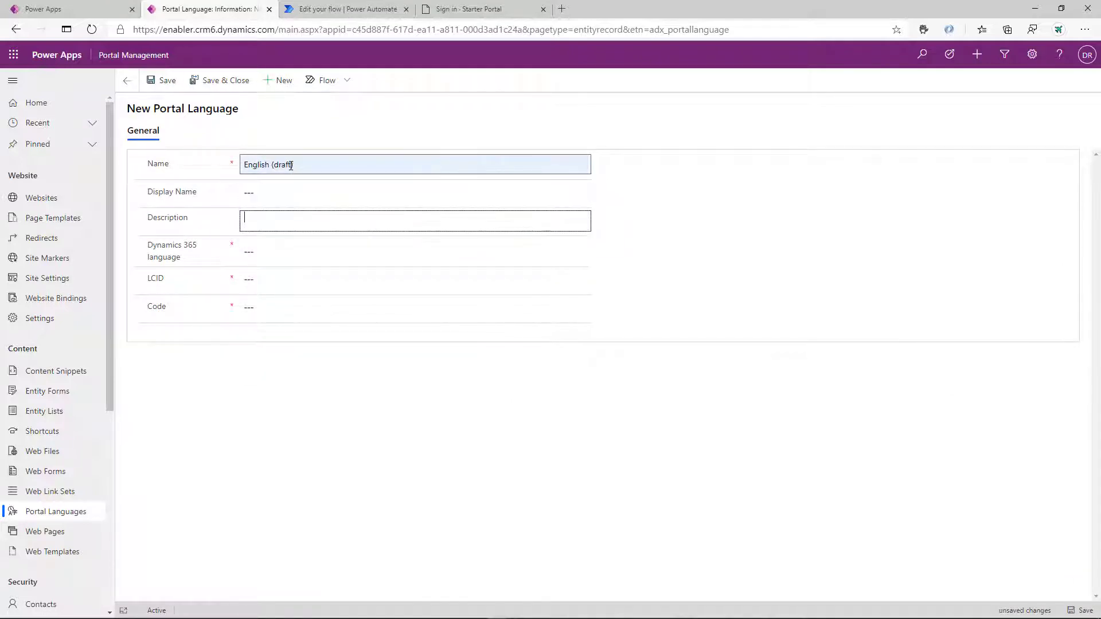
pyautogui.click(414, 192)
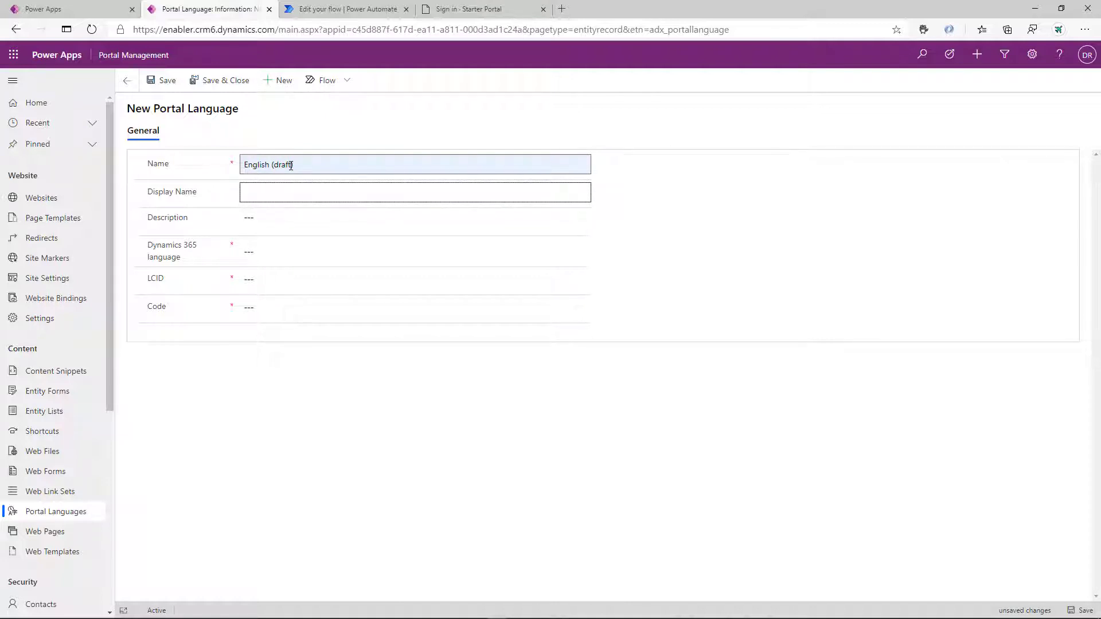
pyautogui.write('Bork-bork')
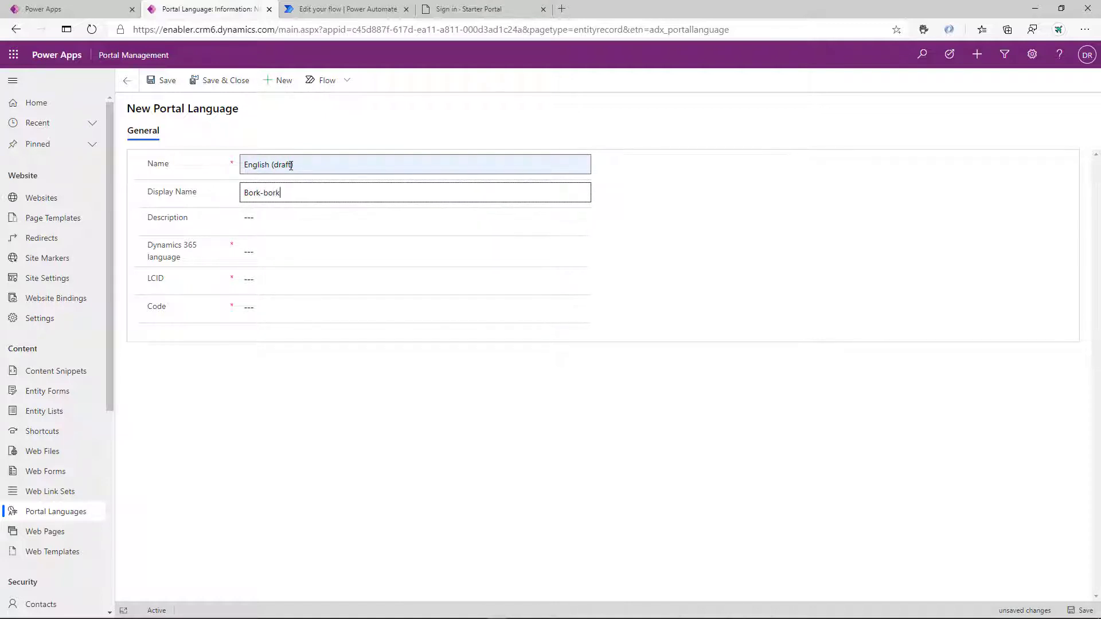
pyautogui.write('1033')
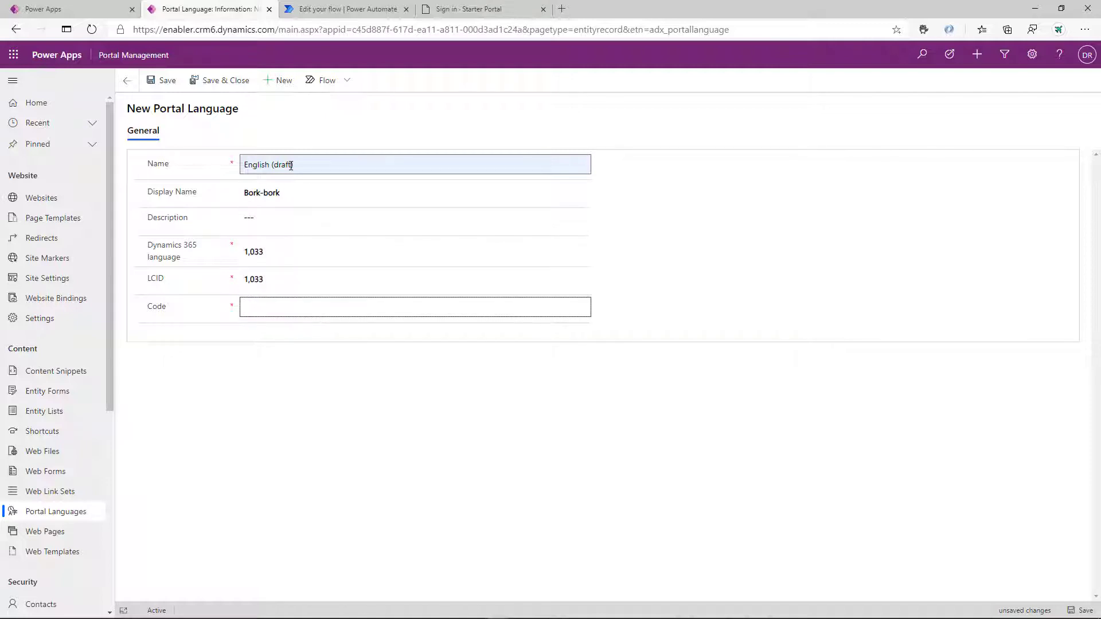
pyautogui.write('en-draft')
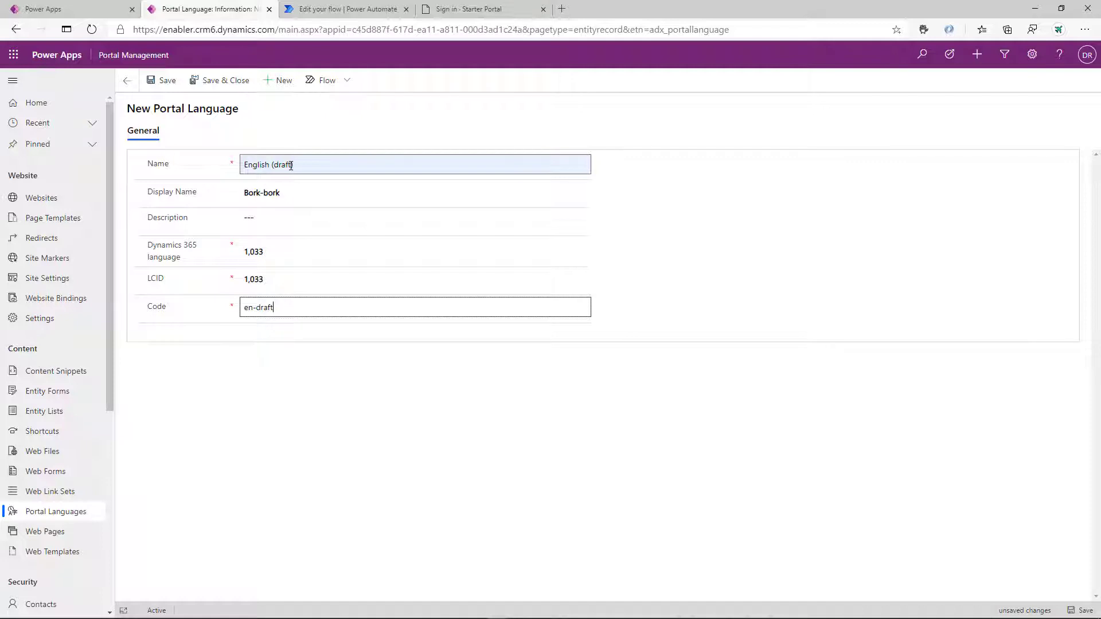
pyautogui.moveTo(284, 80)
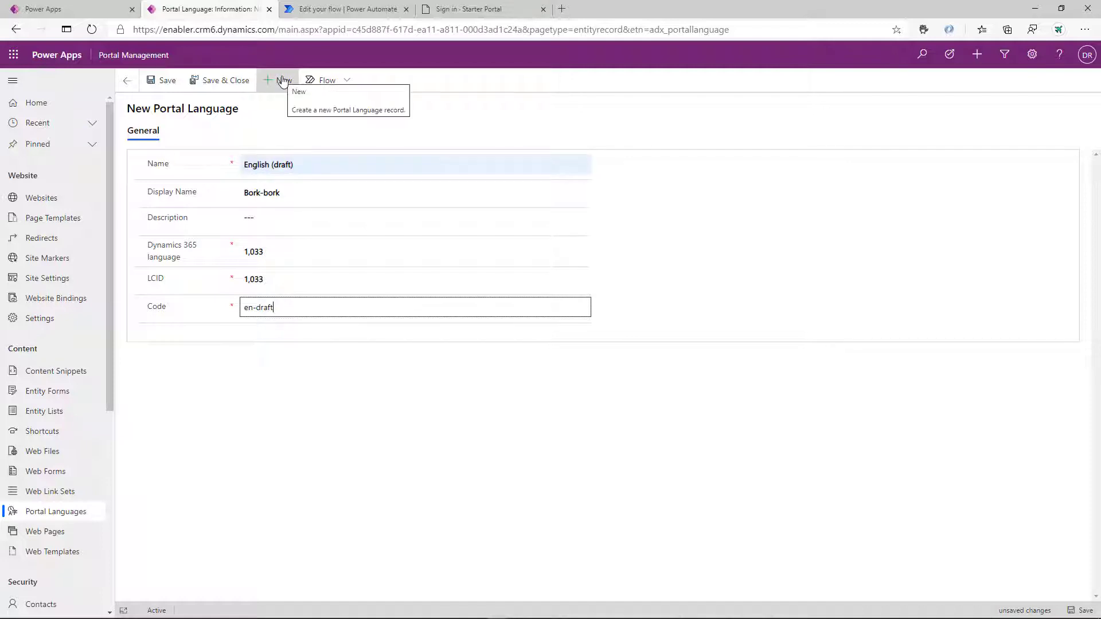
# Check the en-US code in the live site address, then save the new language
pyautogui.click(470, 9)
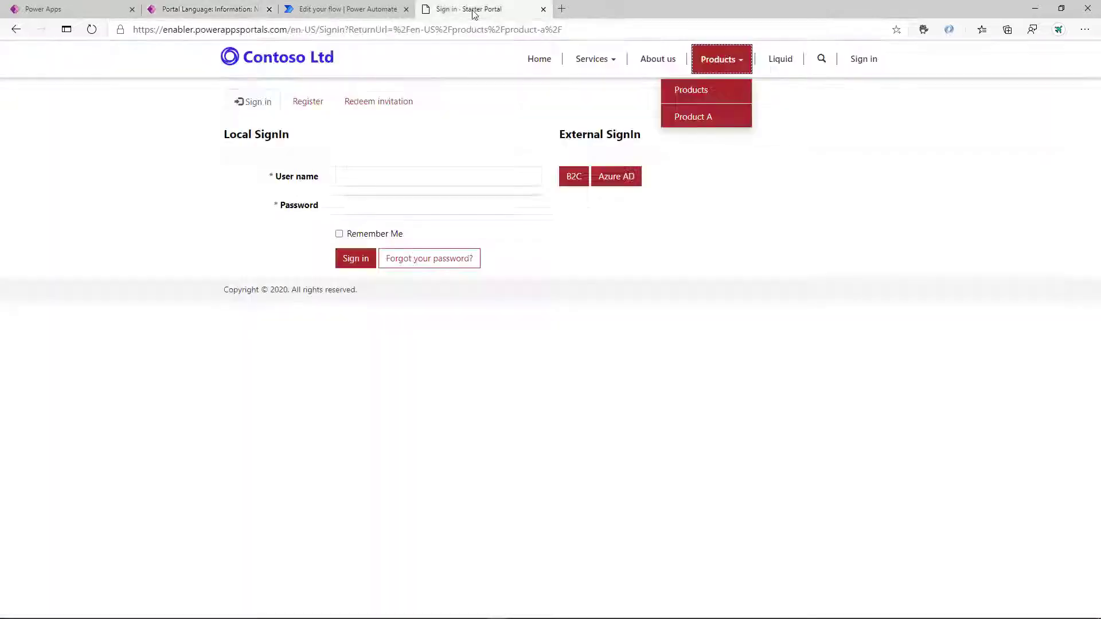
pyautogui.click(303, 29)
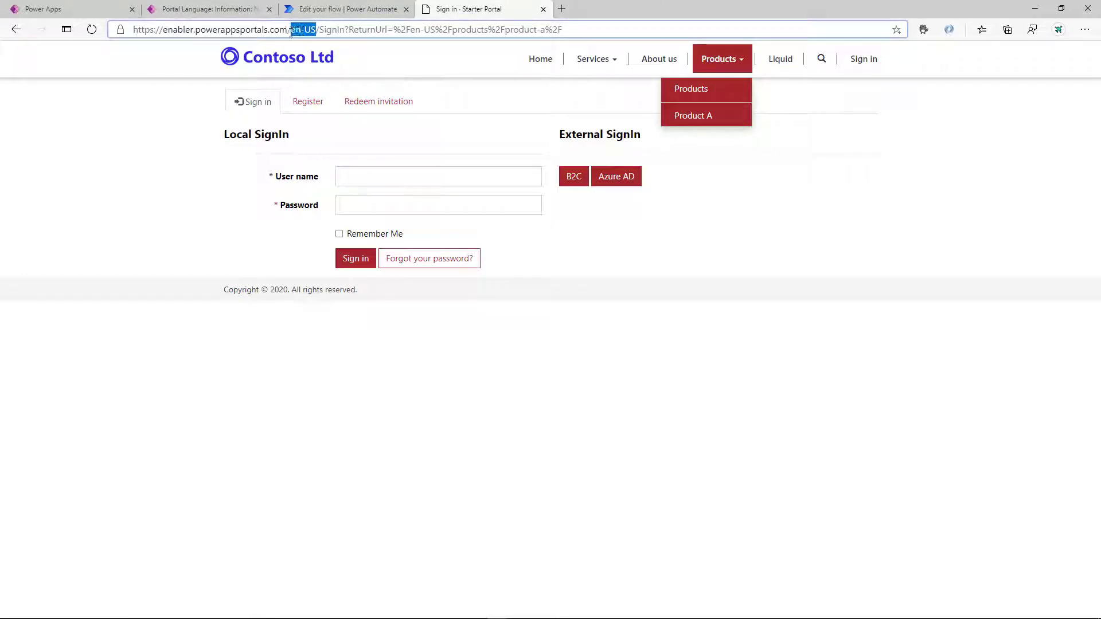
pyautogui.click(206, 8)
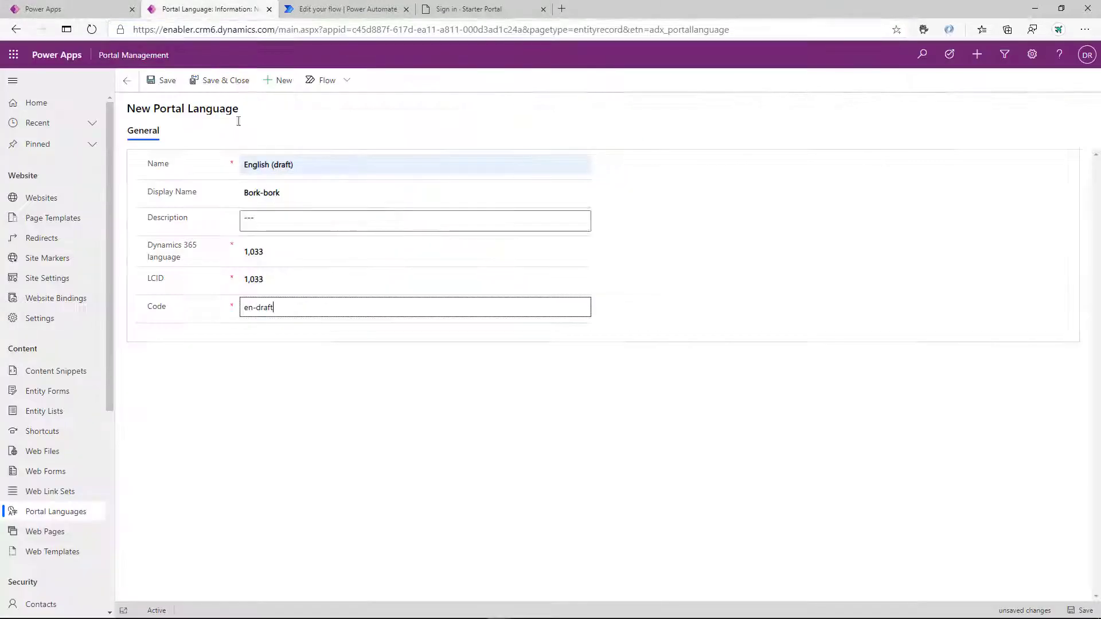
pyautogui.click(166, 80)
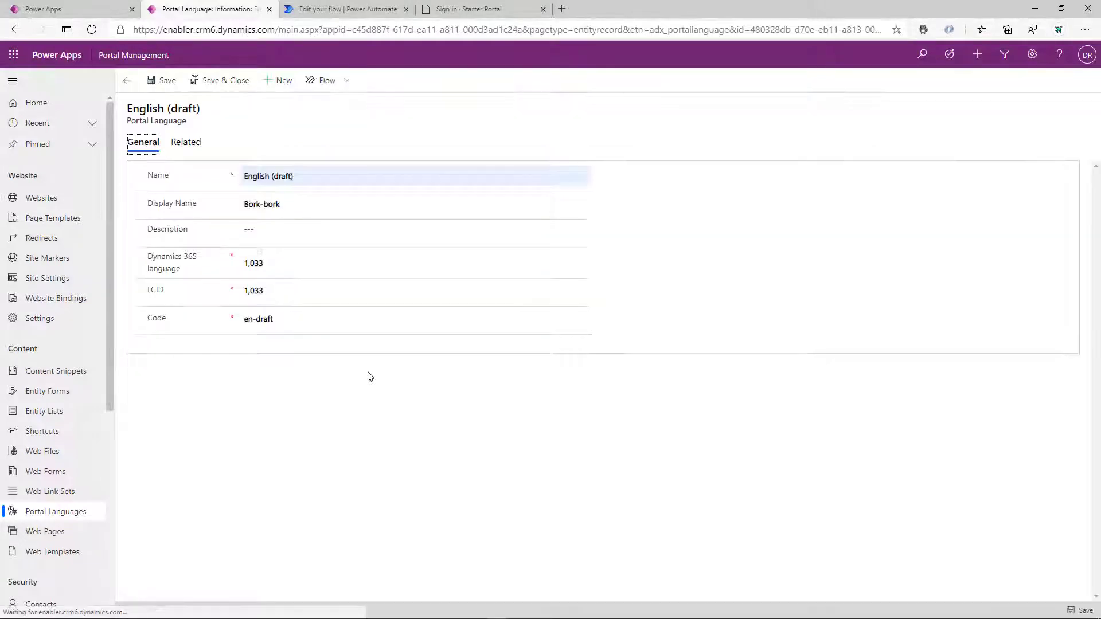
# Add English (draft) as a Starter Portal website language in Draft state
pyautogui.click(41, 197)
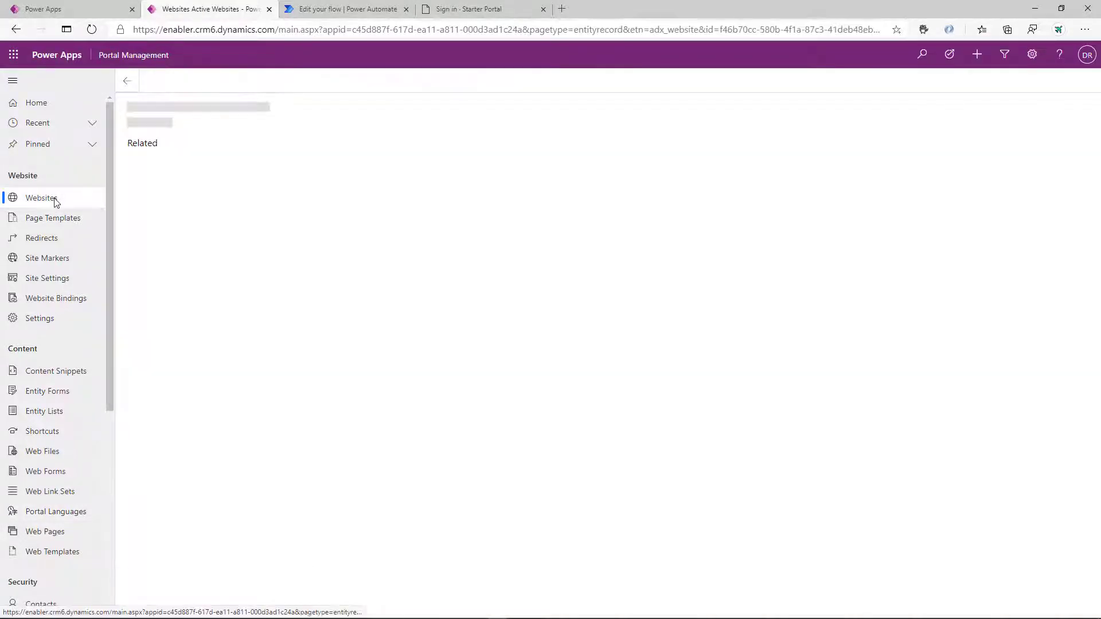
pyautogui.click(41, 197)
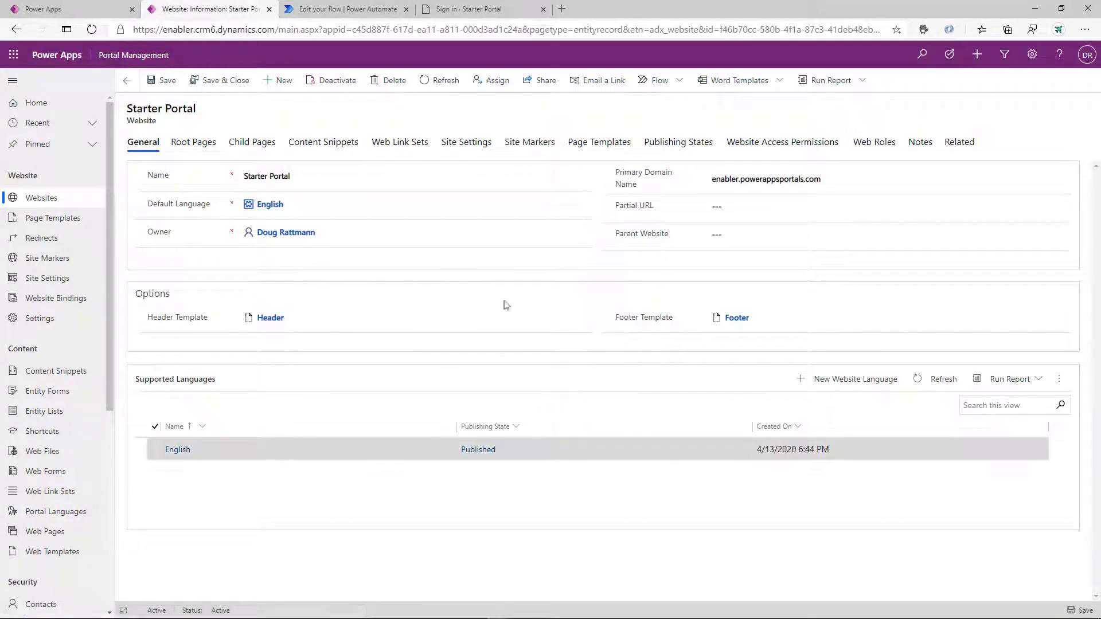
pyautogui.click(854, 379)
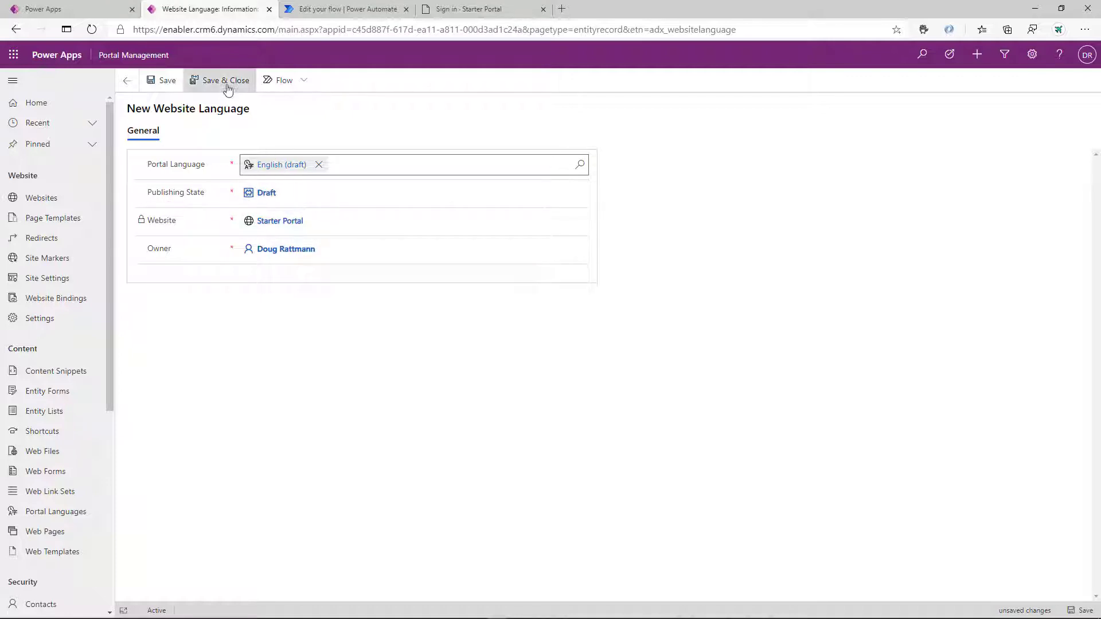
pyautogui.click(225, 81)
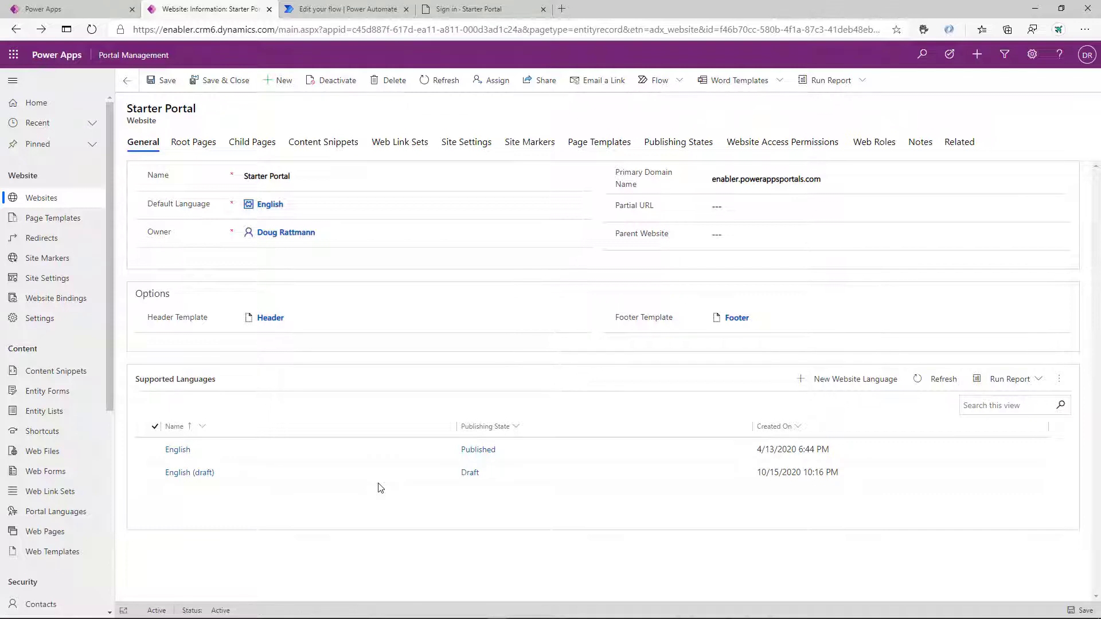
# Leave the Product A record and load the portal Websites list
pyautogui.click(44, 532)
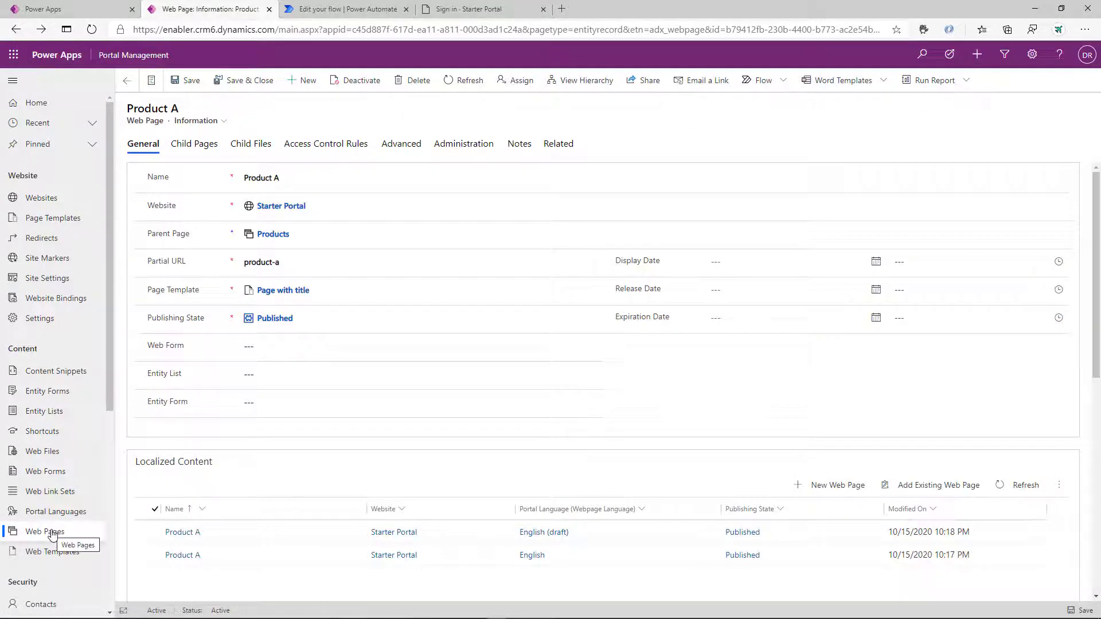
pyautogui.moveTo(46, 470)
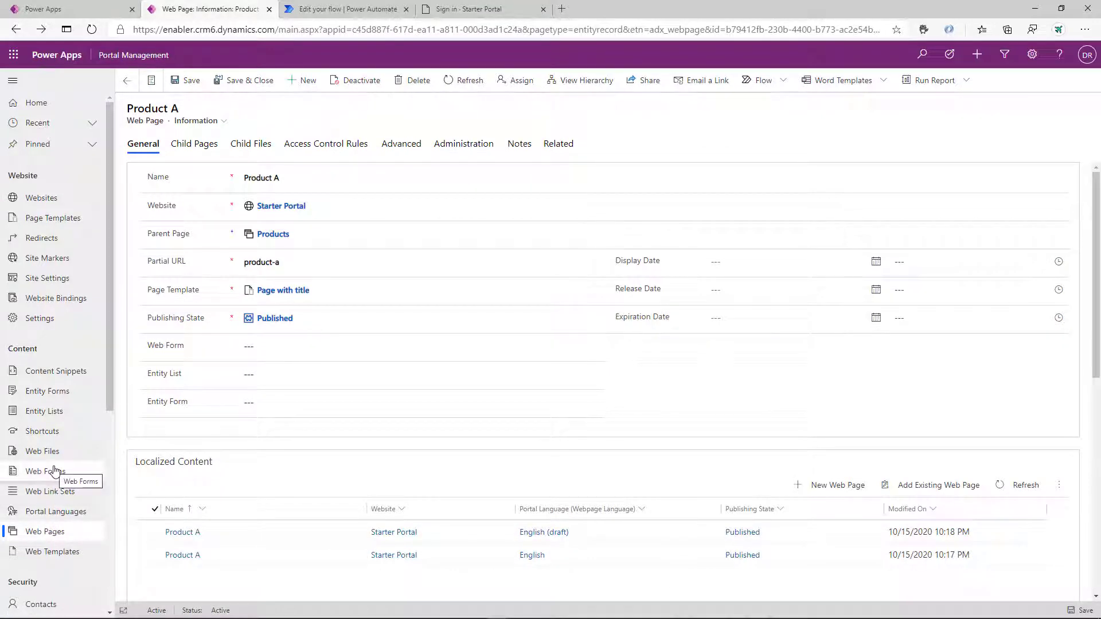
pyautogui.click(41, 197)
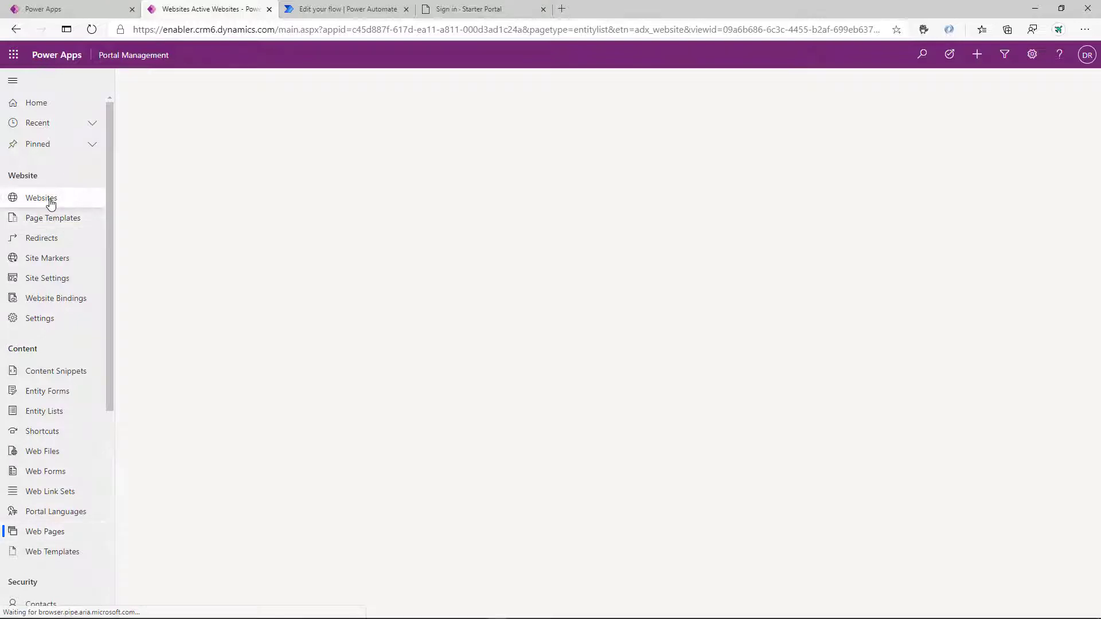
# Bulk-edit the 16 Starter Portal English (draft) web pages to Draft publishing state
pyautogui.click(41, 197)
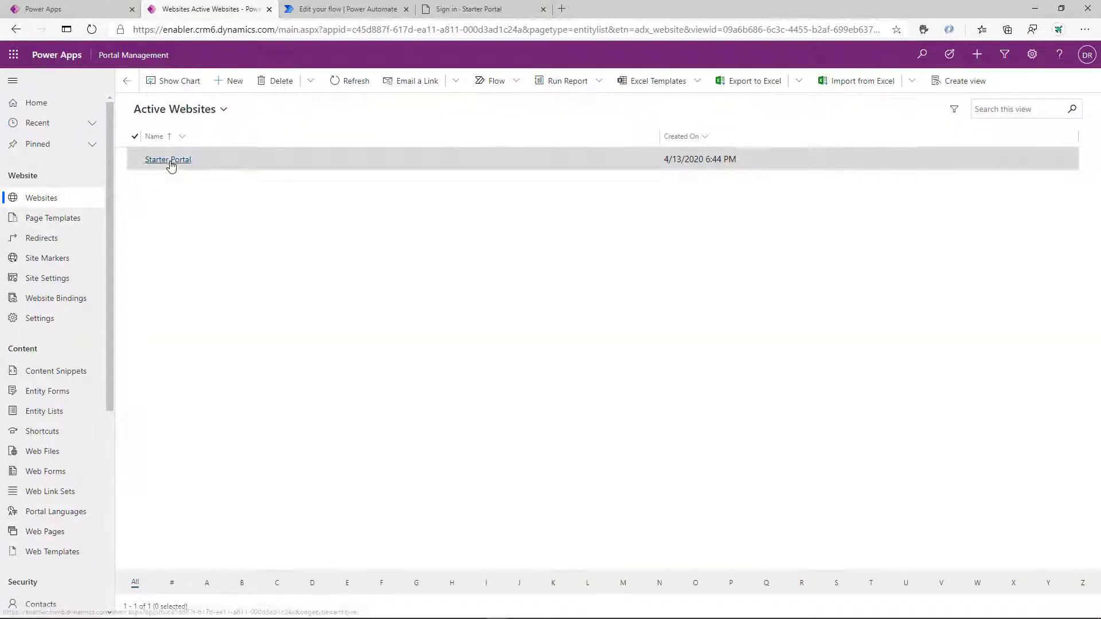
pyautogui.click(167, 159)
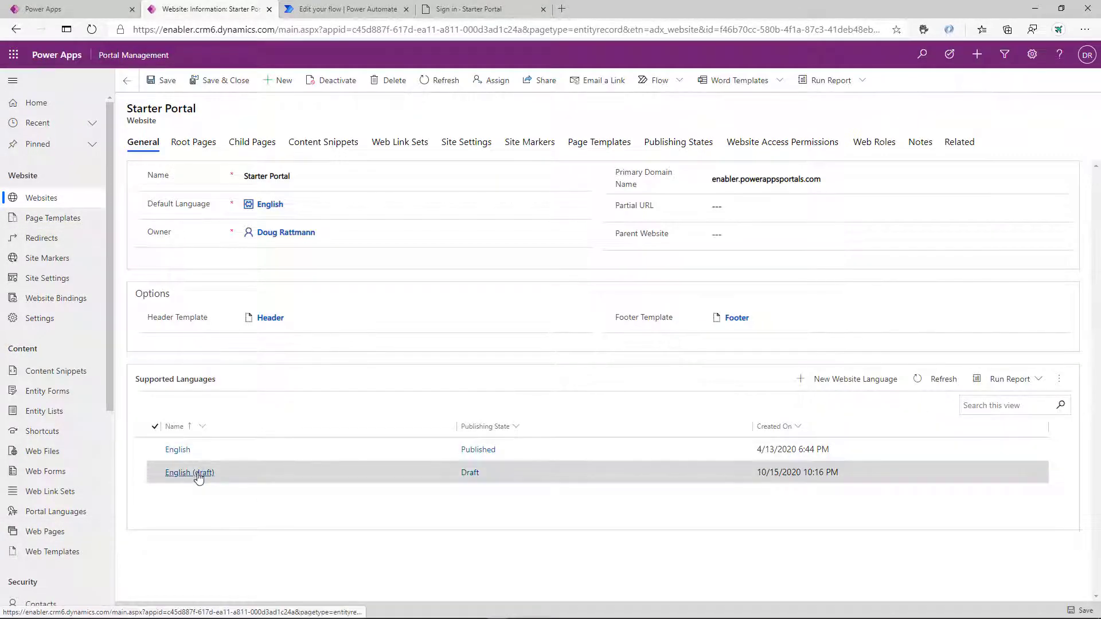
pyautogui.click(188, 472)
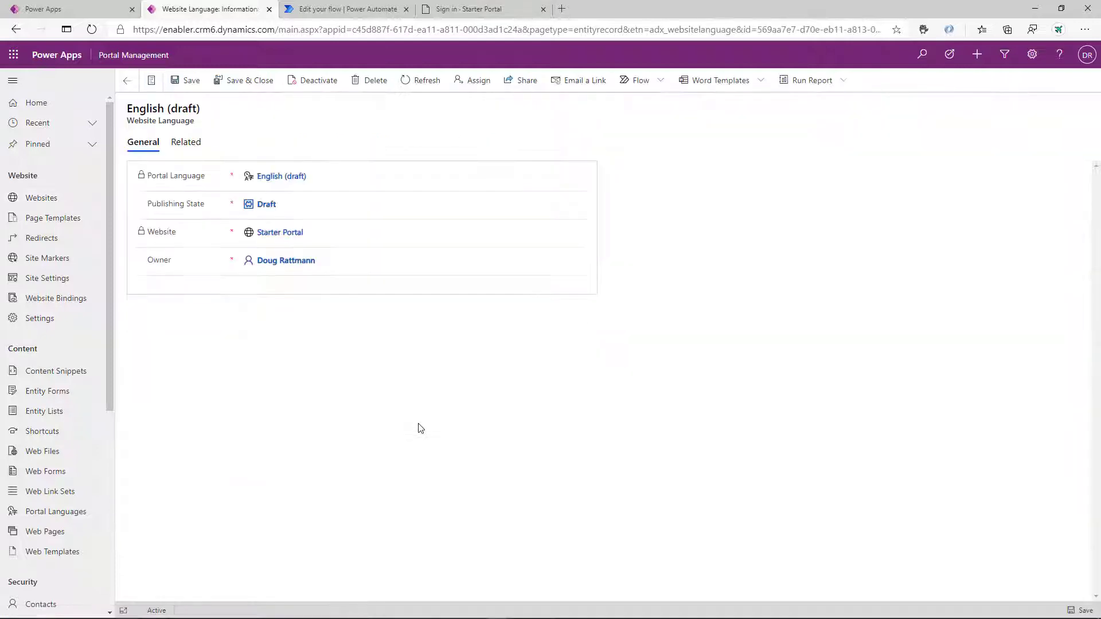
pyautogui.click(185, 142)
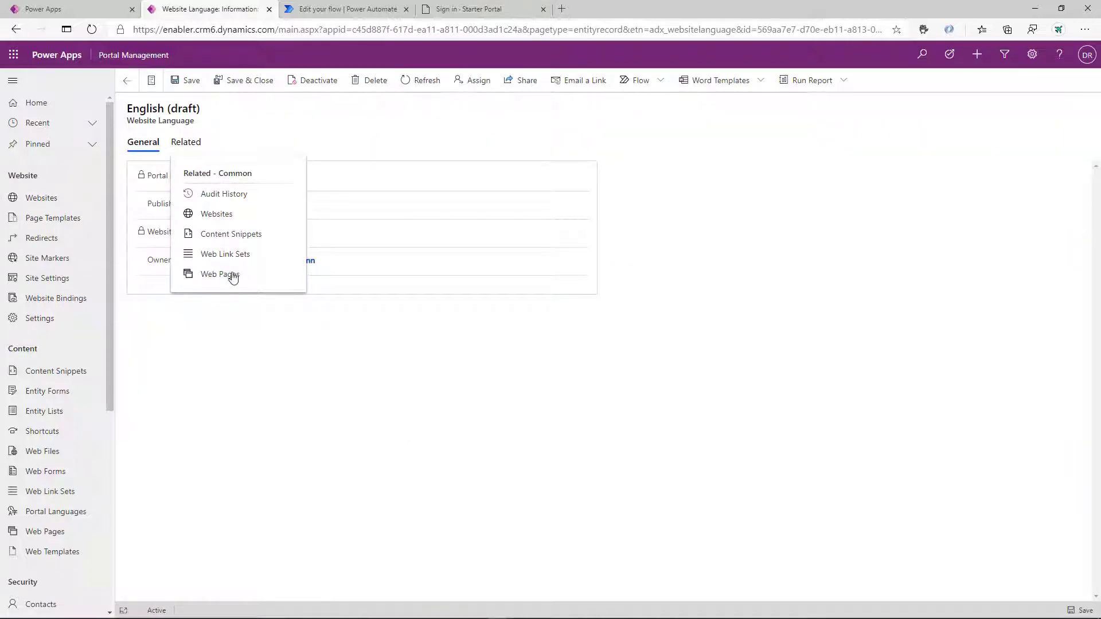
pyautogui.click(219, 274)
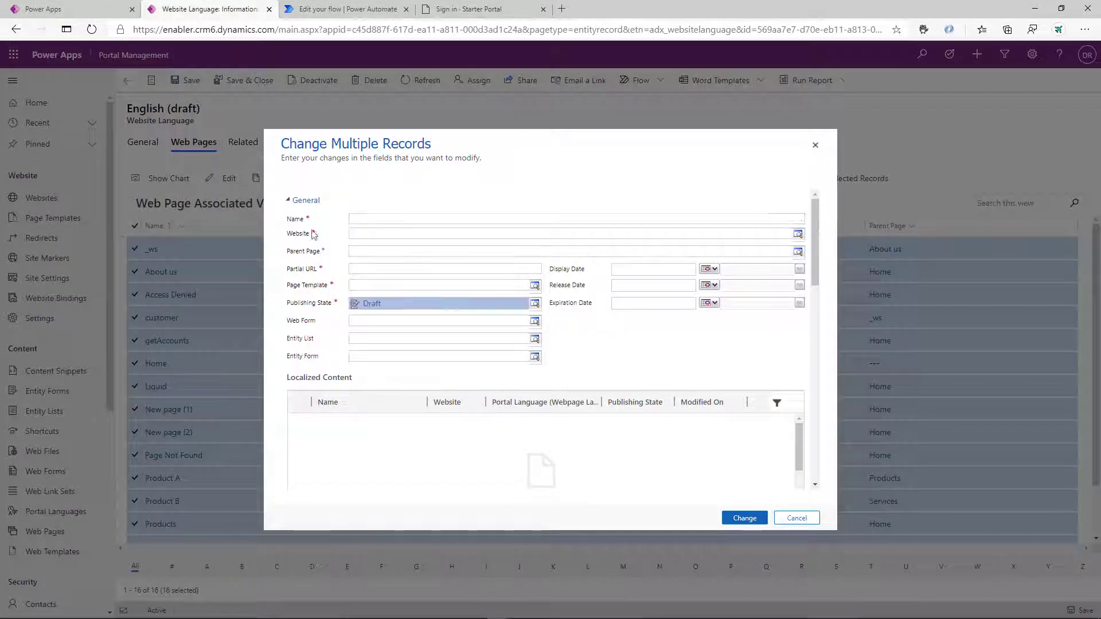
pyautogui.click(744, 517)
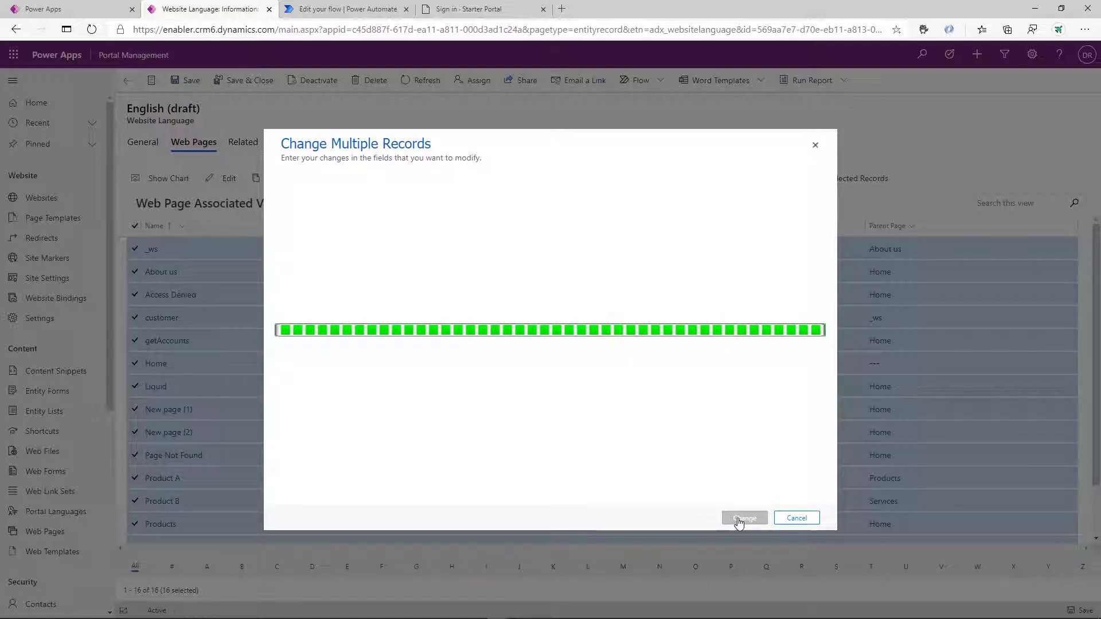
pyautogui.click(743, 518)
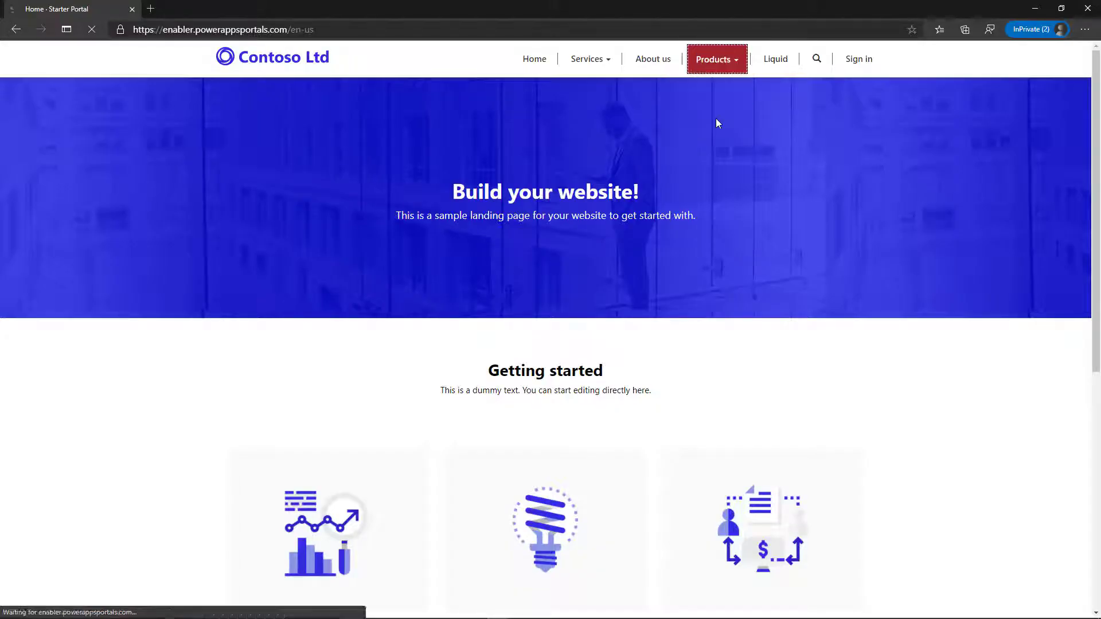
# Check the Products section of the live Contoso portal site
pyautogui.click(714, 58)
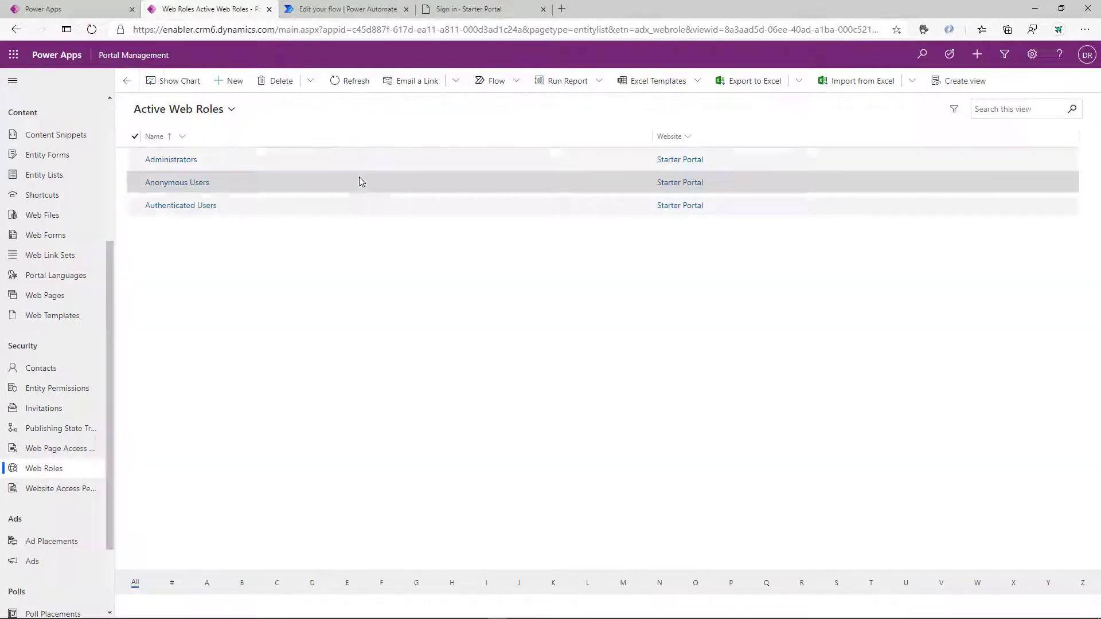
# Create and save a new 'Reviewer' web role for Starter Portal
pyautogui.click(228, 80)
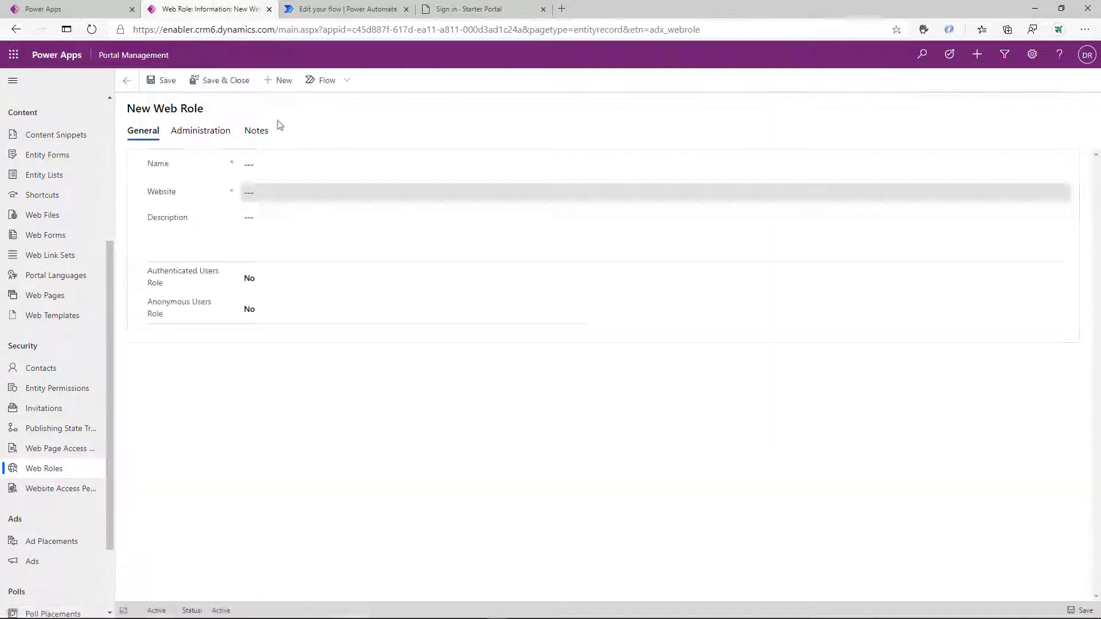
pyautogui.write('Reviewer')
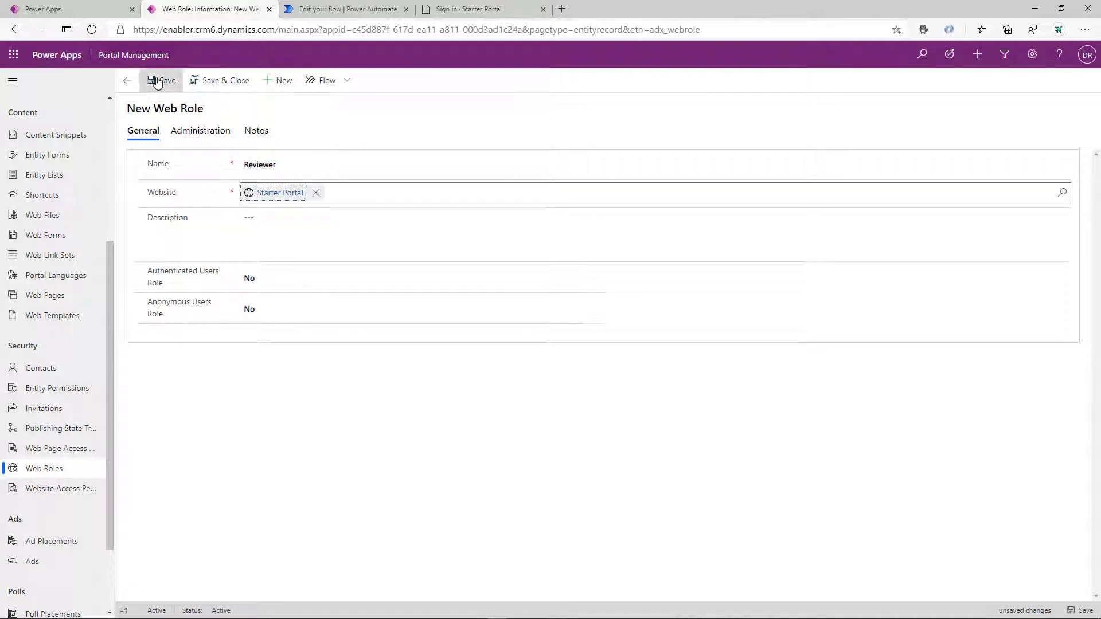
pyautogui.click(60, 487)
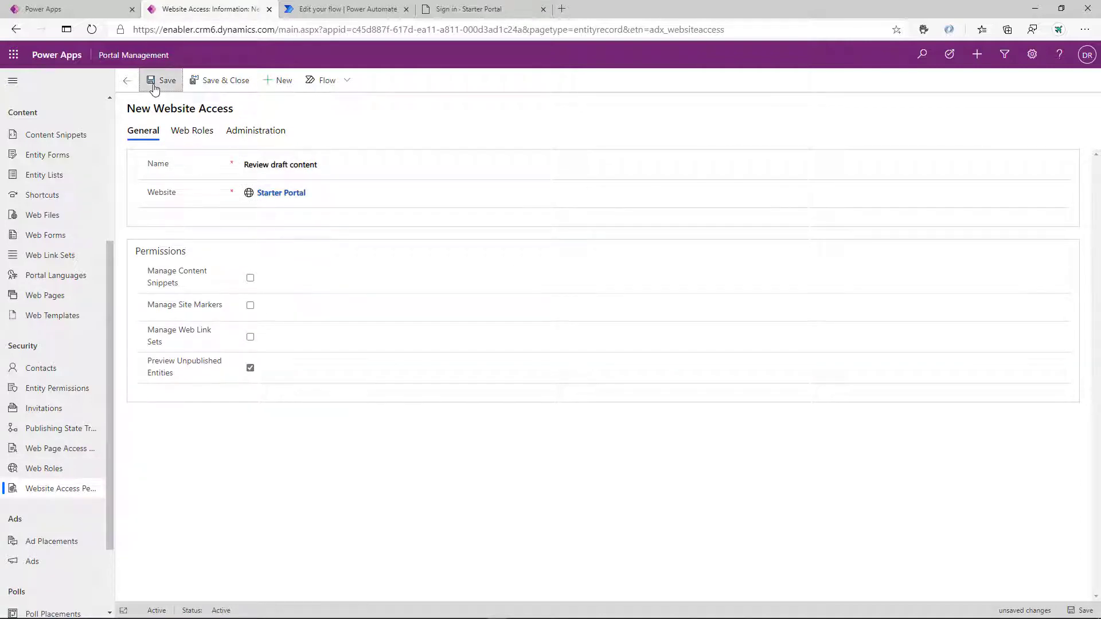
# Save the 'Review draft content' preview permission and add the Reviewer role to it
pyautogui.click(161, 80)
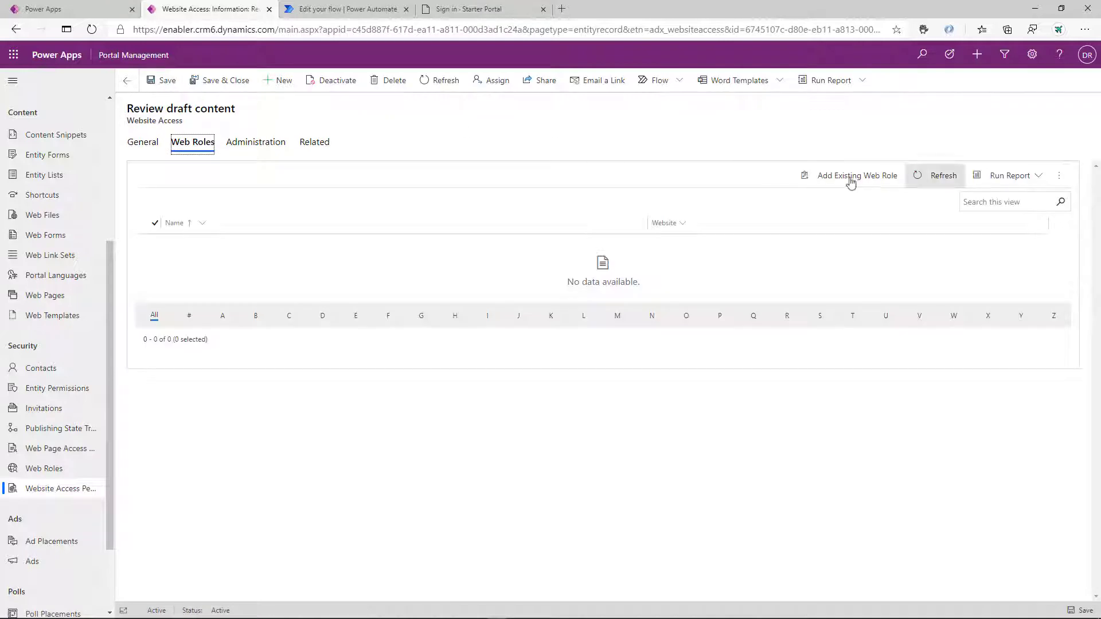
pyautogui.click(857, 175)
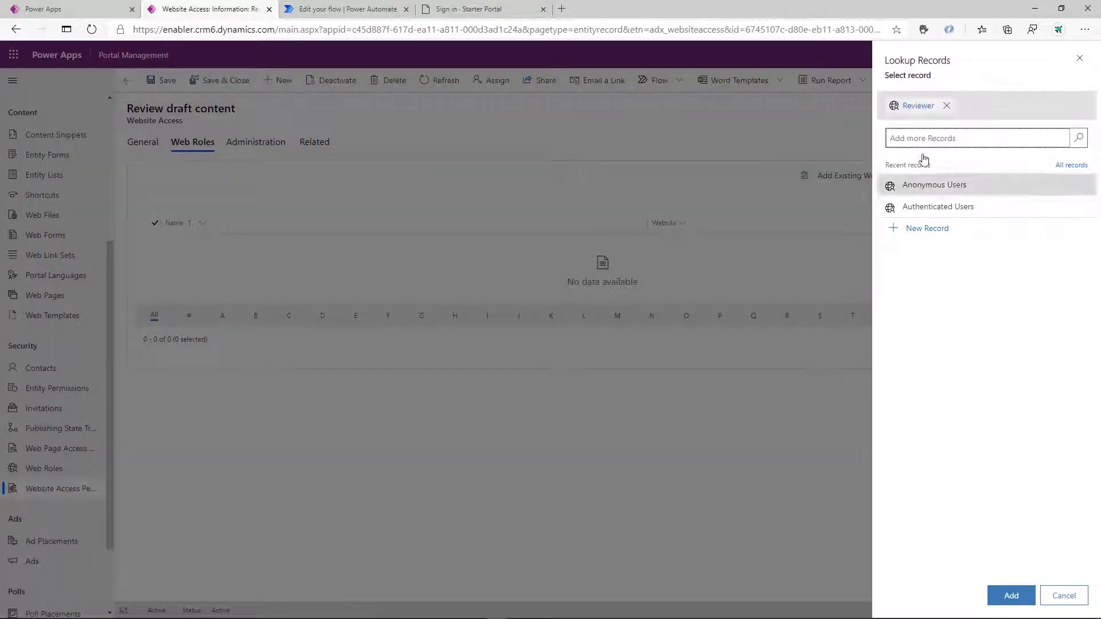
pyautogui.click(1011, 595)
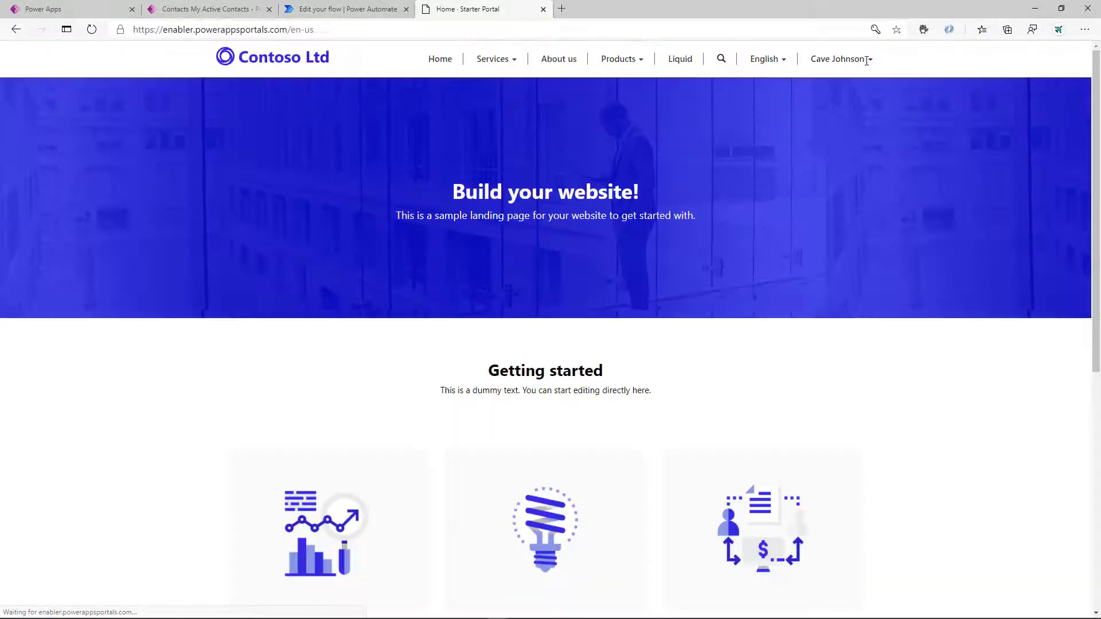
# Switch the portal's site language to Bork-bork
pyautogui.click(764, 59)
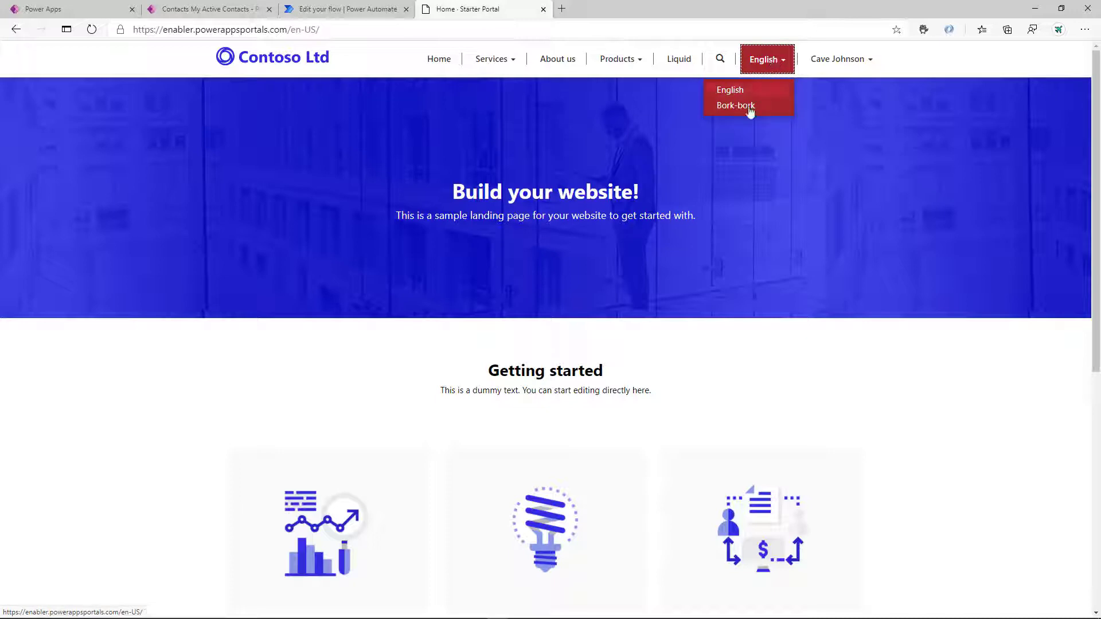
pyautogui.click(735, 106)
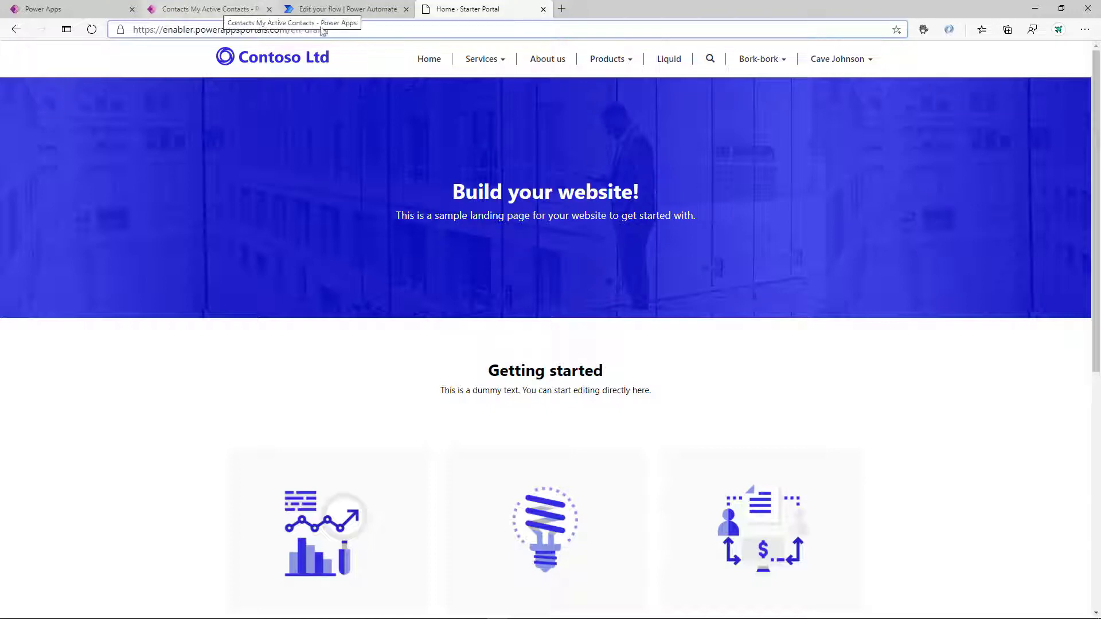
# Open the English (draft) Product A page's HTML source and delete its placeholder paragraph
pyautogui.click(207, 9)
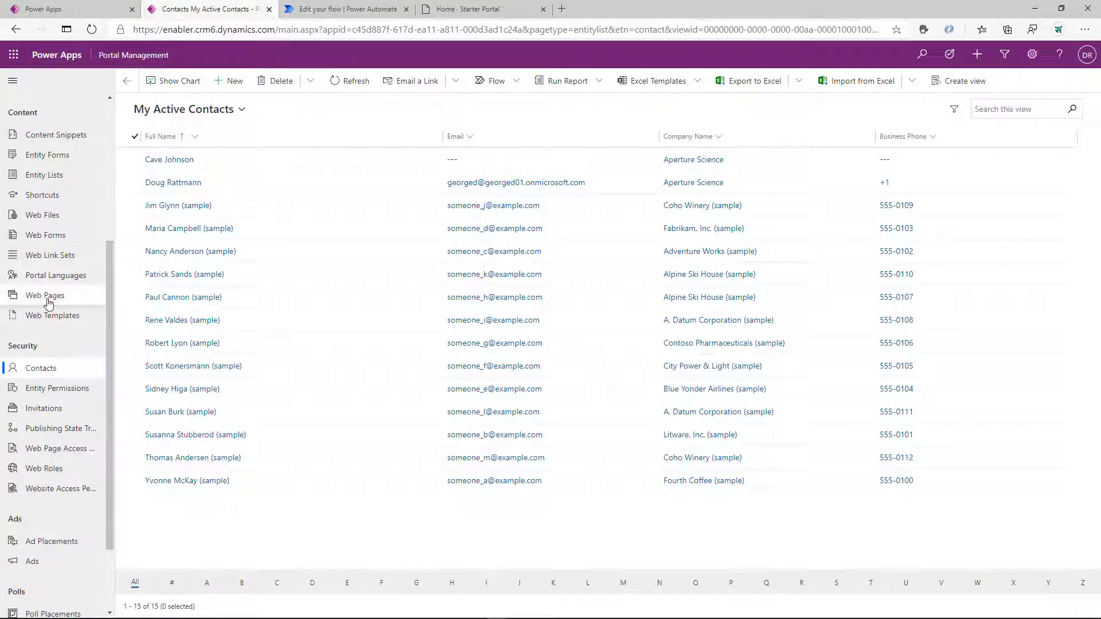
pyautogui.click(45, 294)
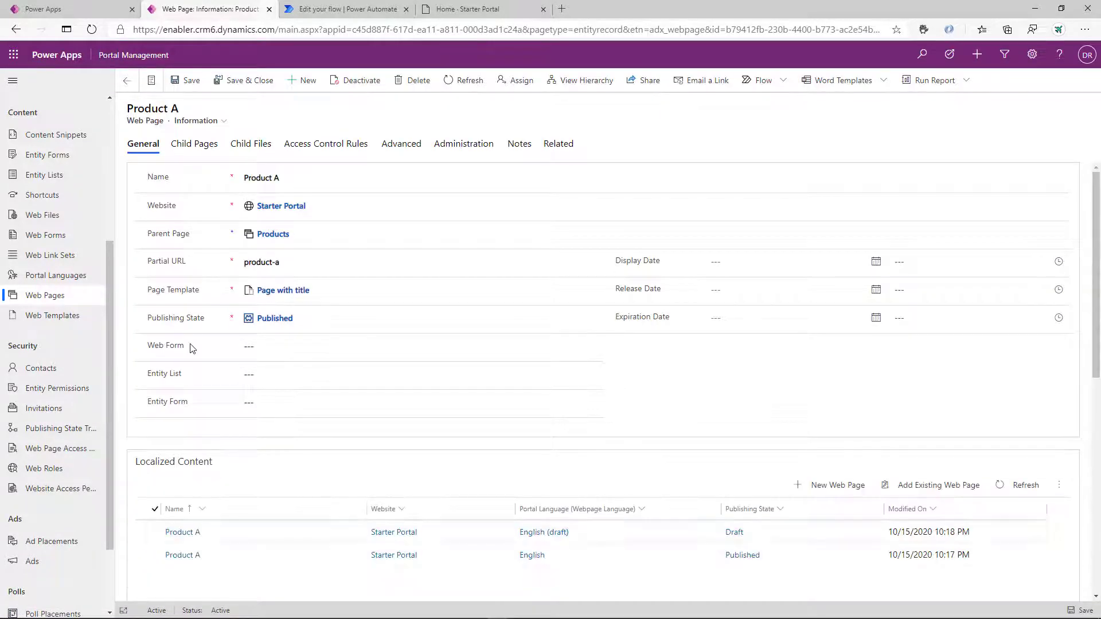
pyautogui.scroll(-3)
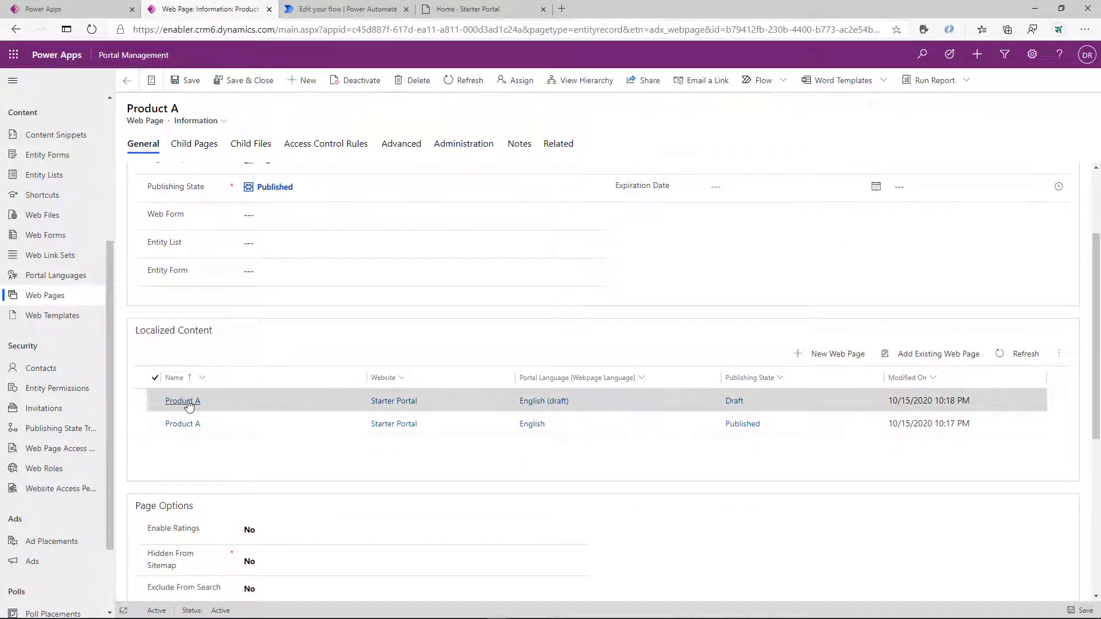
pyautogui.click(182, 401)
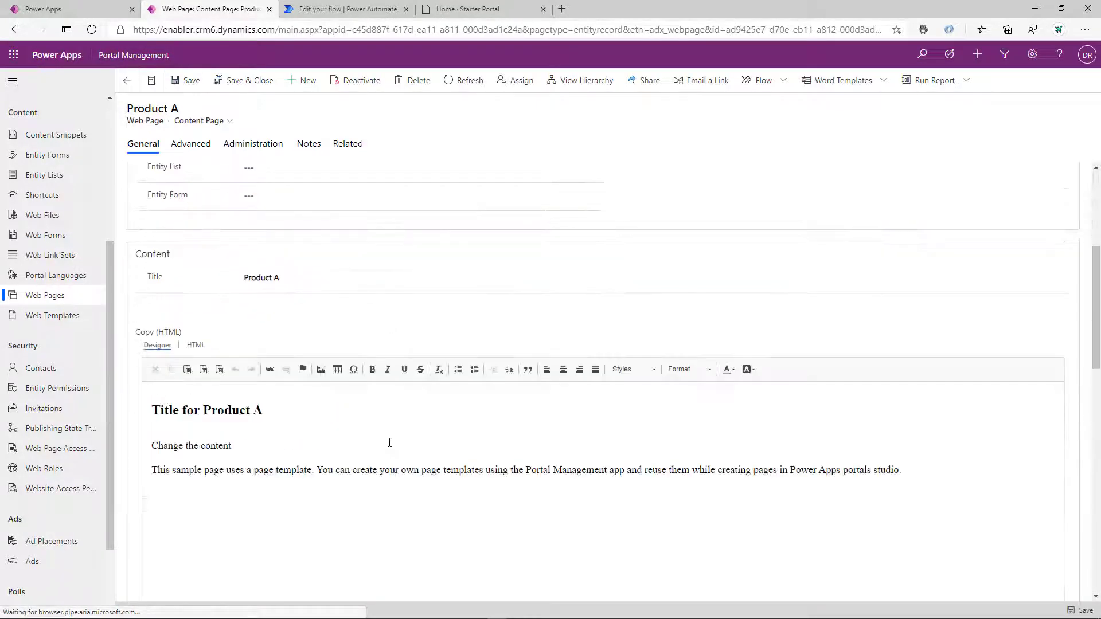
pyautogui.click(195, 345)
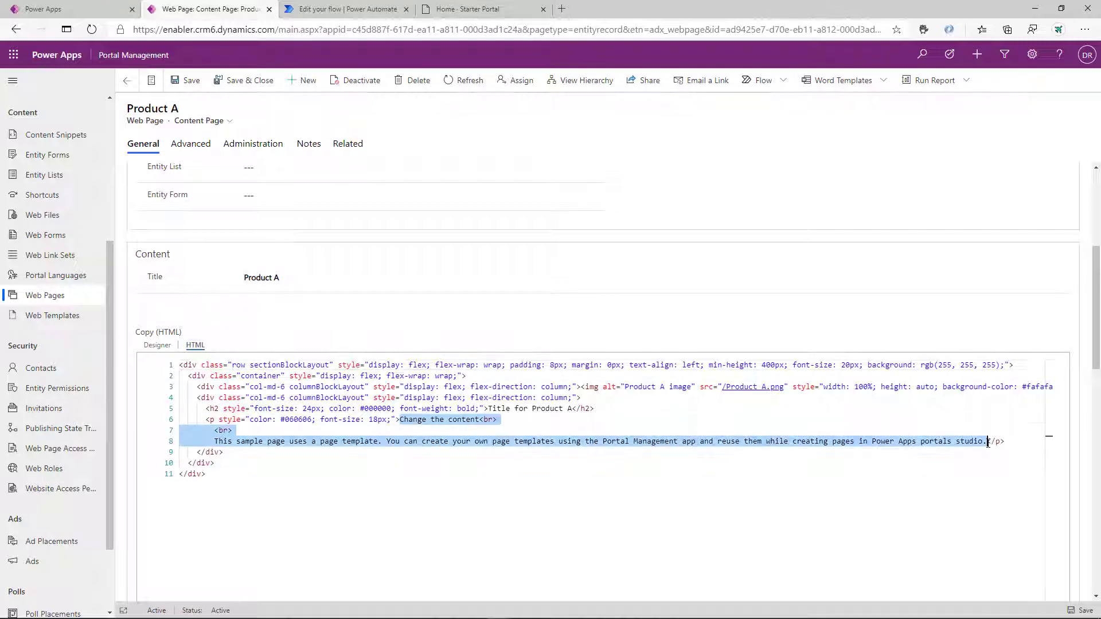
pyautogui.press('Delete')
pyautogui.write('baco')
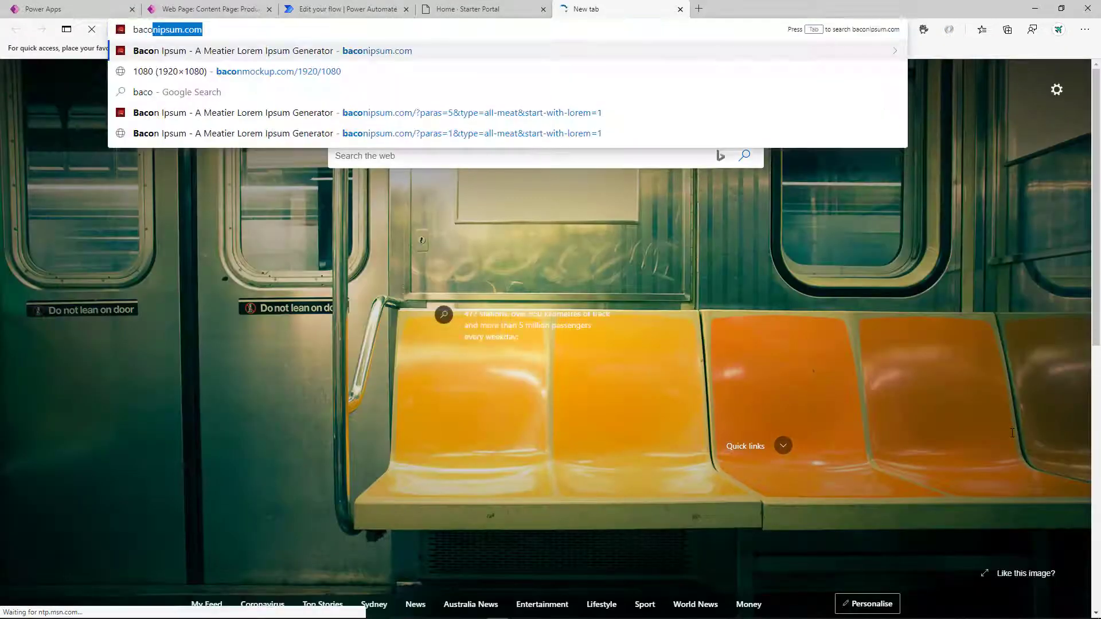
# Generate Bacon Ipsum filler paragraphs and take the first one for the page
pyautogui.click(234, 50)
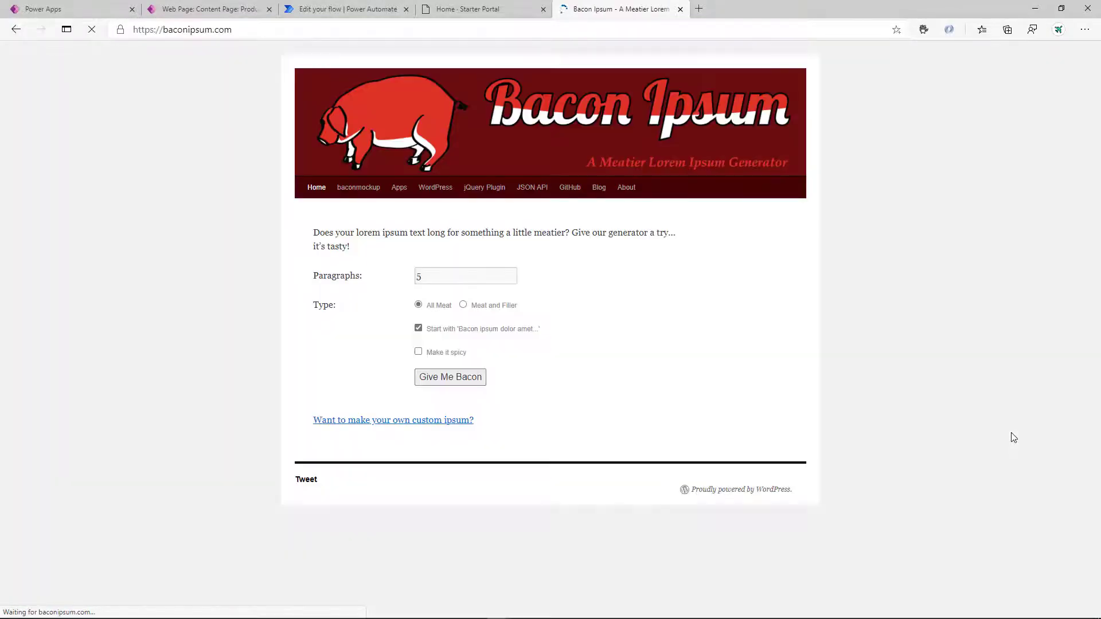
pyautogui.click(450, 377)
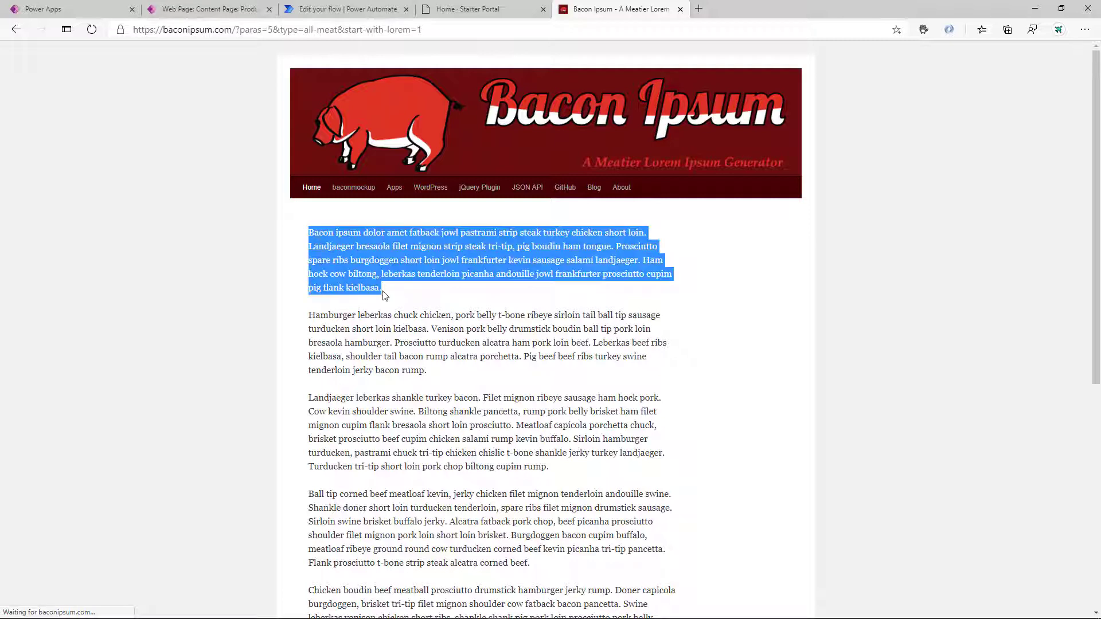
pyautogui.click(207, 9)
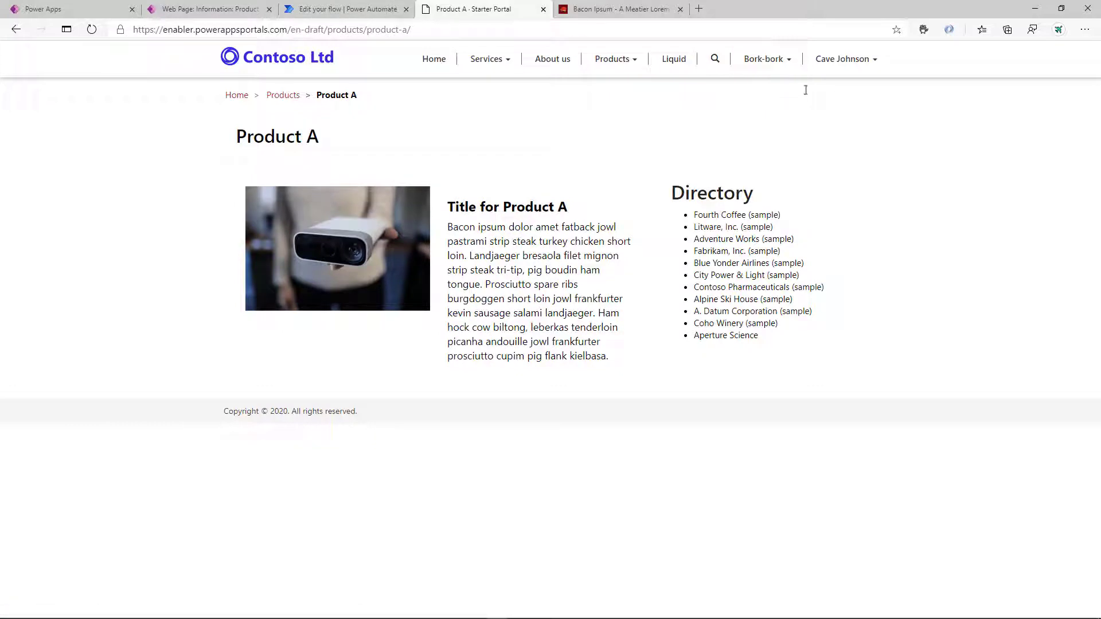
# Open the portal's account menu to sign the reviewer out
pyautogui.click(844, 59)
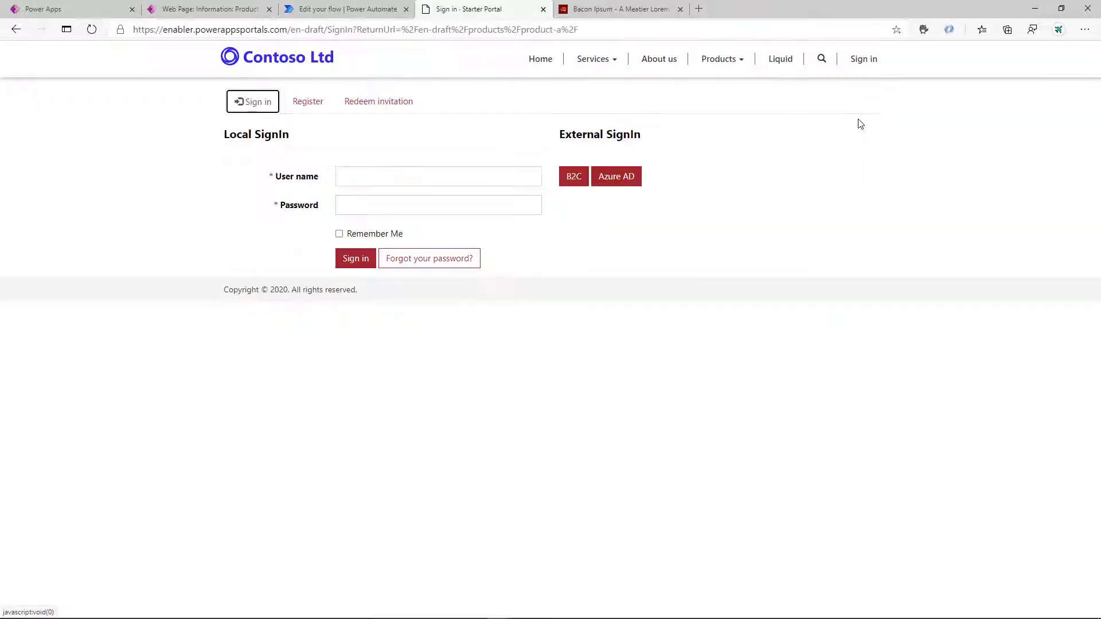
# Open the Product A record from the Default web link set's links
pyautogui.click(207, 8)
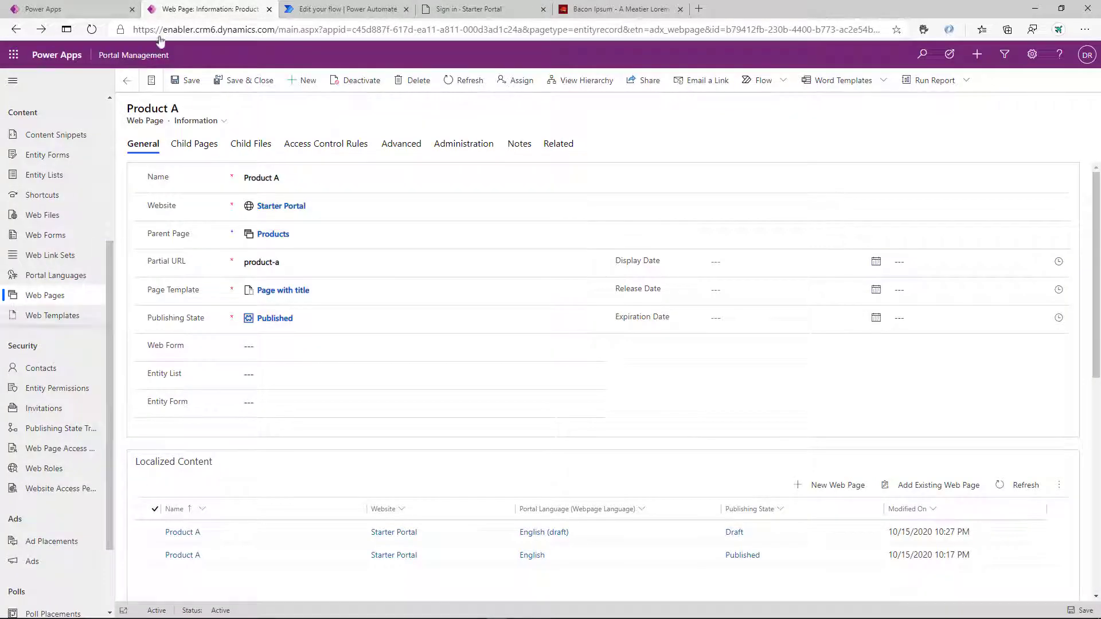
pyautogui.click(50, 254)
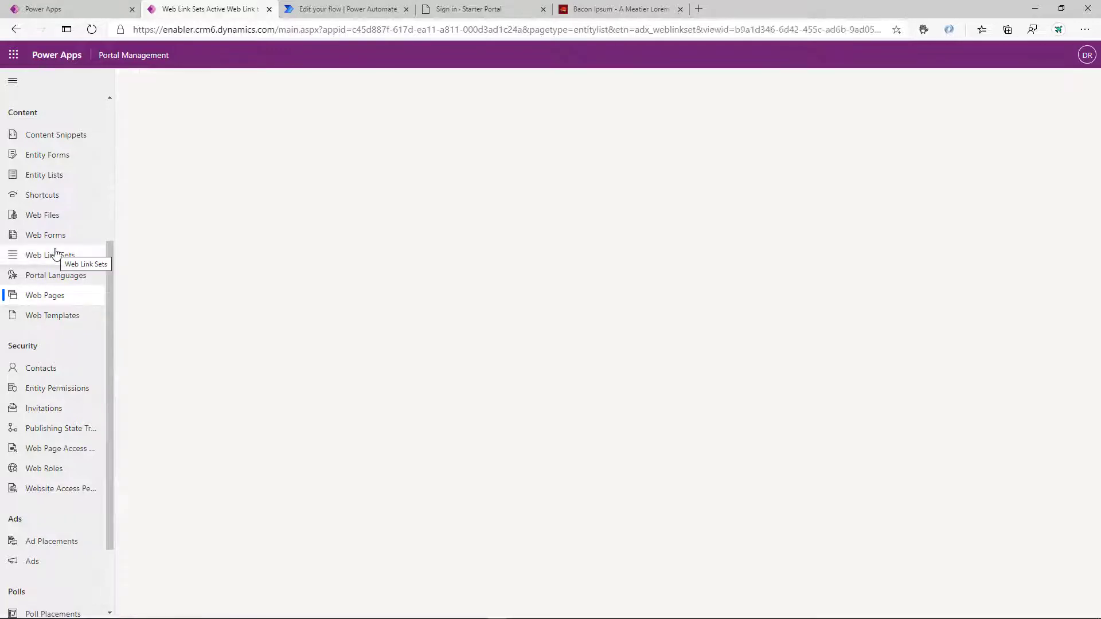
pyautogui.click(50, 254)
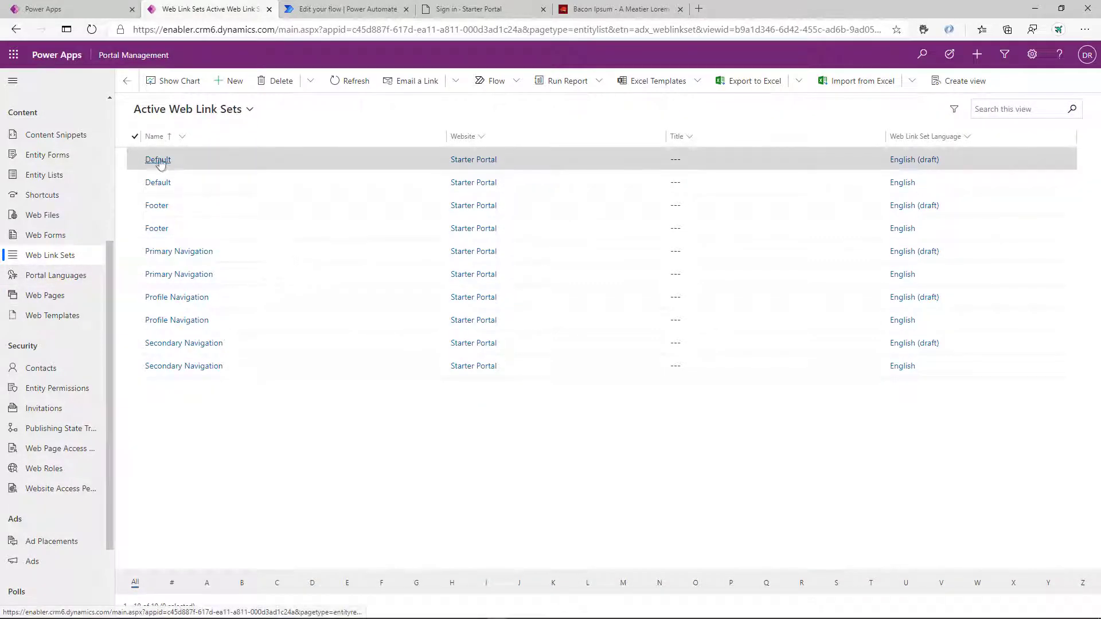
pyautogui.click(157, 159)
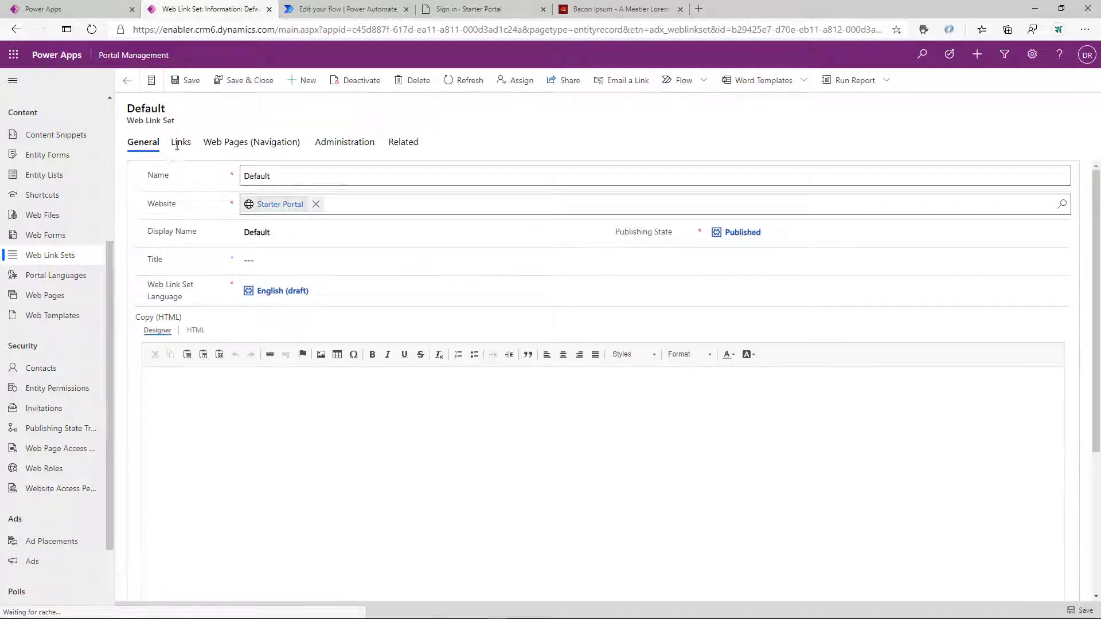
pyautogui.click(181, 141)
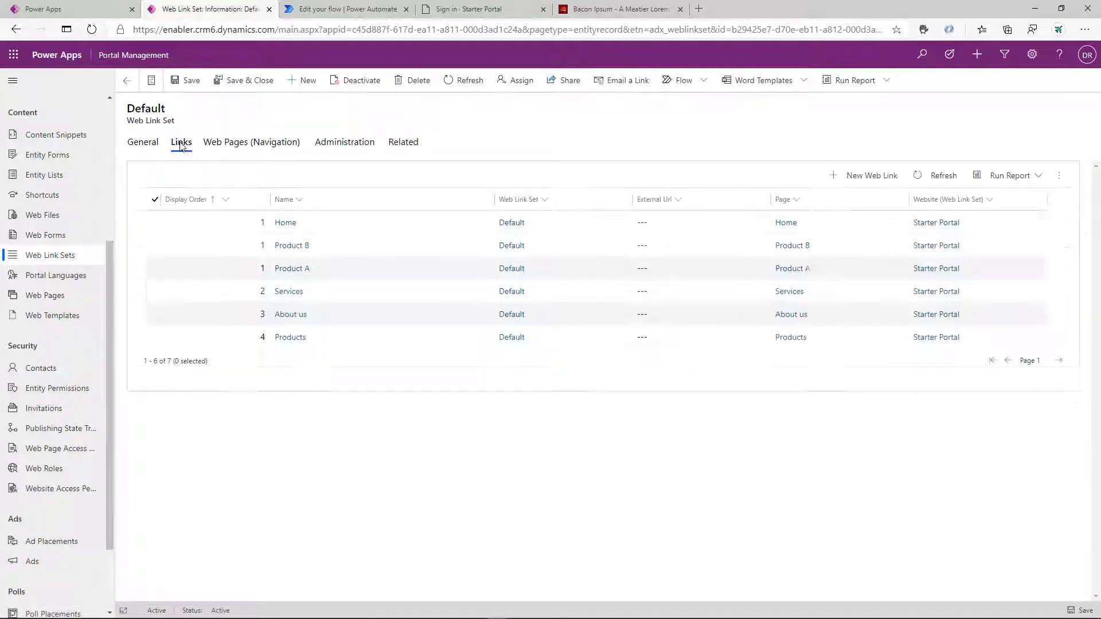
pyautogui.click(291, 269)
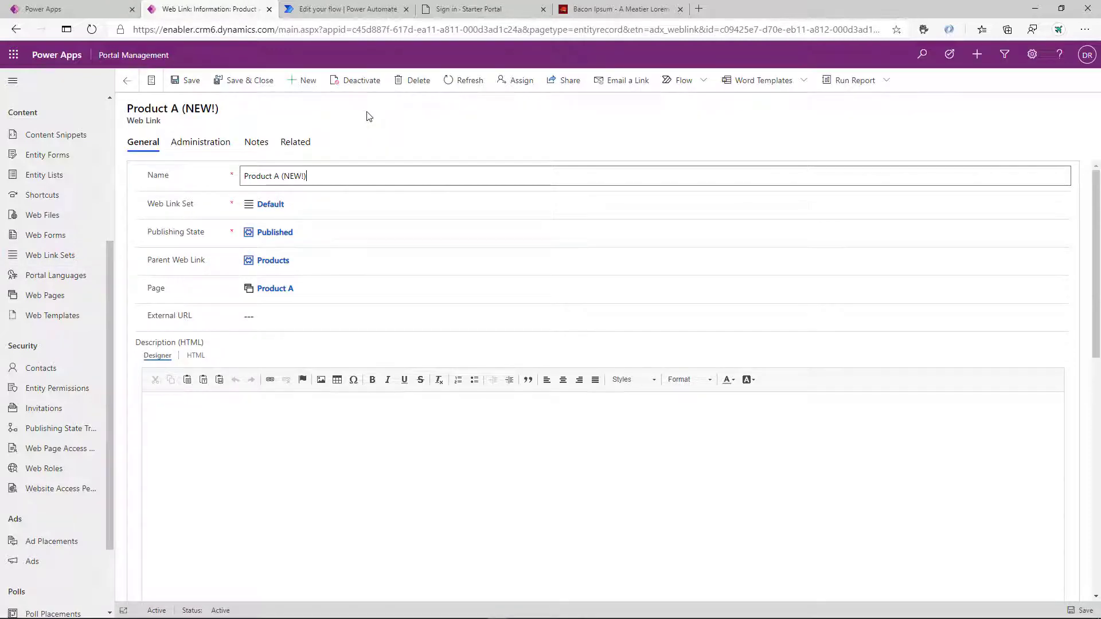
# Sign in to the portal as the reviewer and view the draft Product A page
pyautogui.click(483, 8)
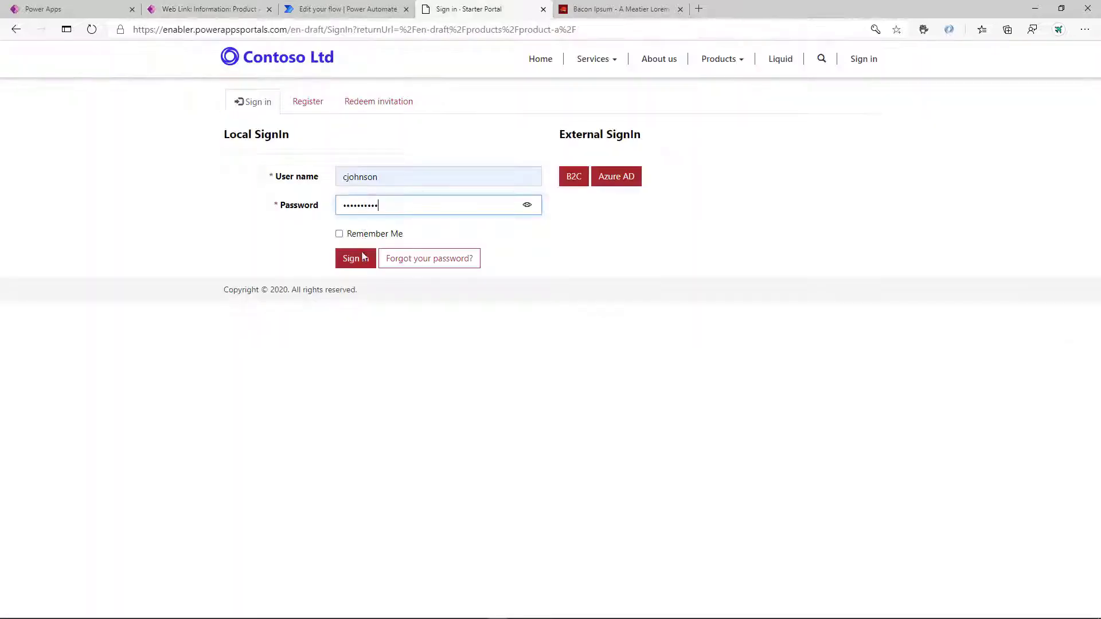
pyautogui.click(355, 257)
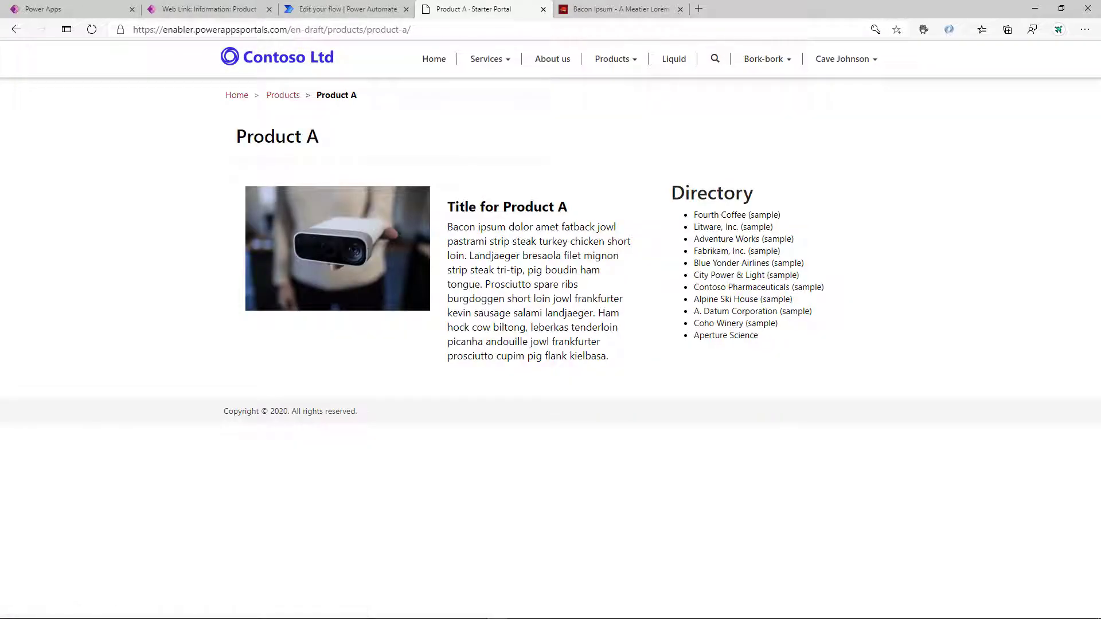
pyautogui.click(612, 59)
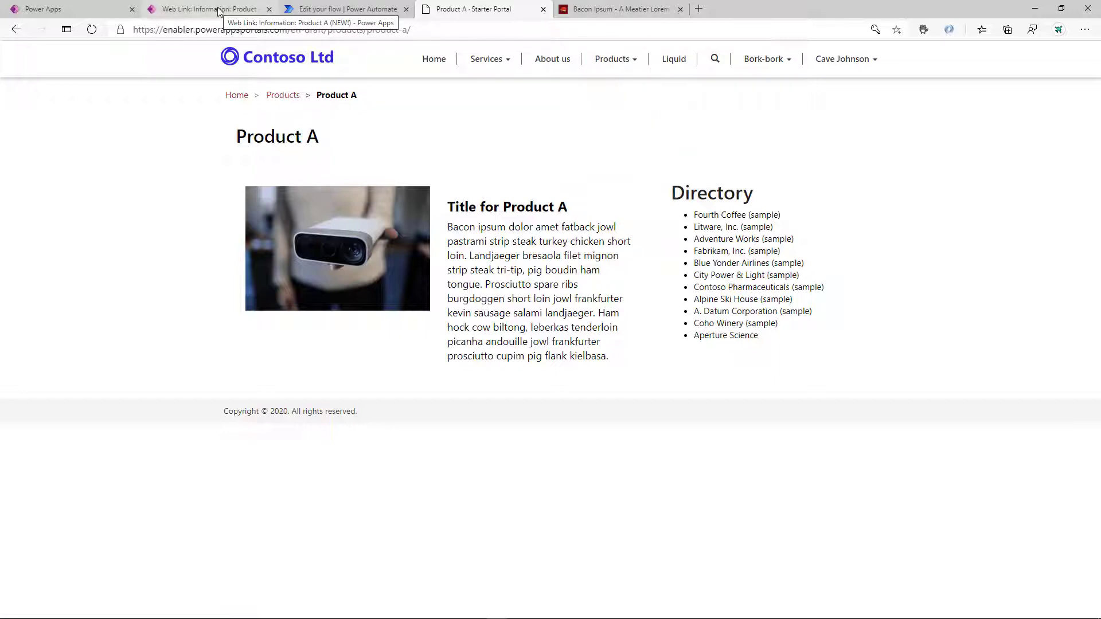
pyautogui.click(207, 9)
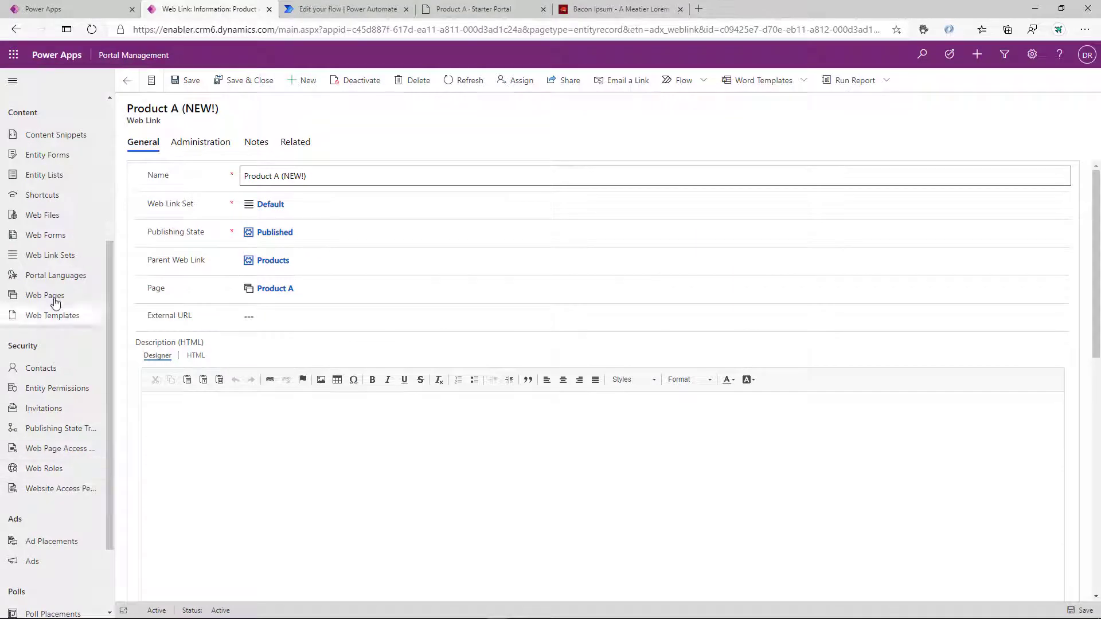
# Run the Swap flow on the Product A web page and dismiss the confirmation
pyautogui.click(44, 295)
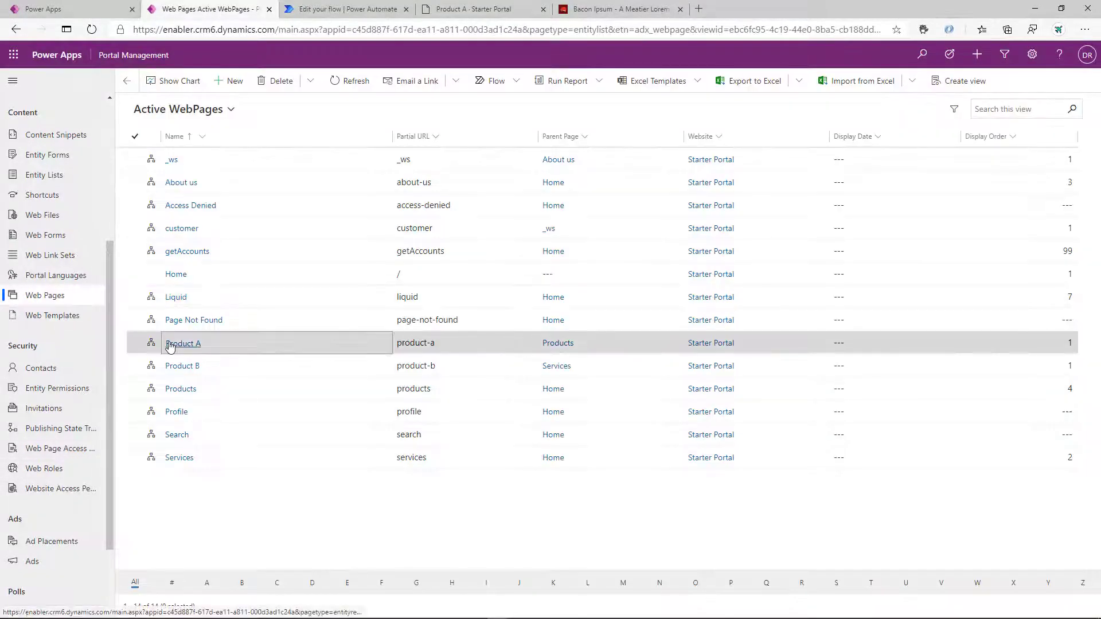
pyautogui.doubleClick(184, 343)
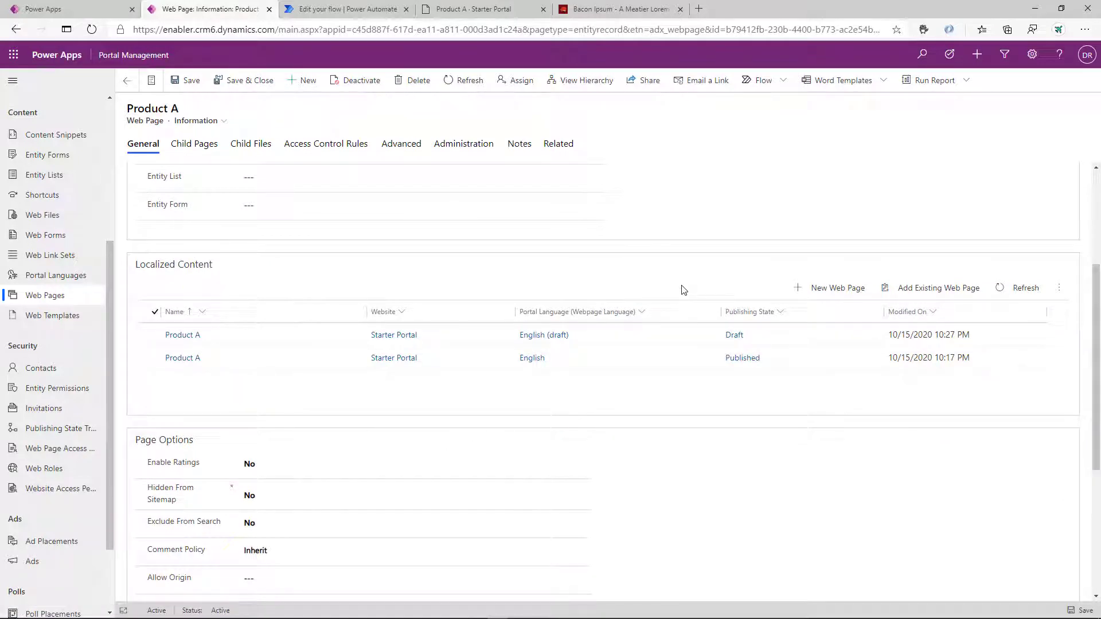
pyautogui.moveTo(660, 237)
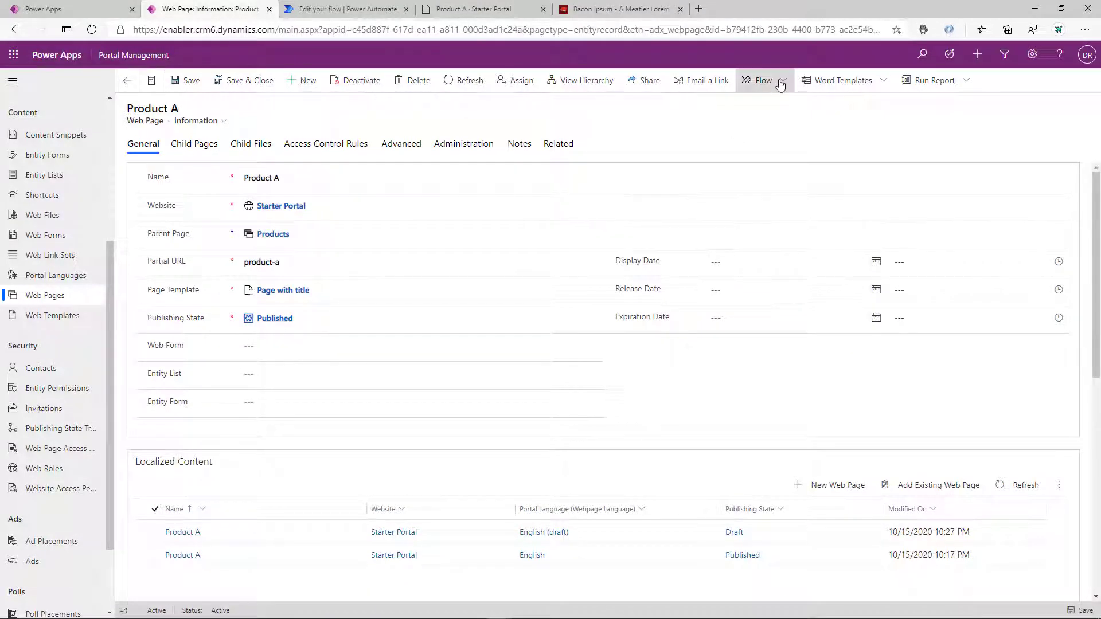
pyautogui.click(761, 80)
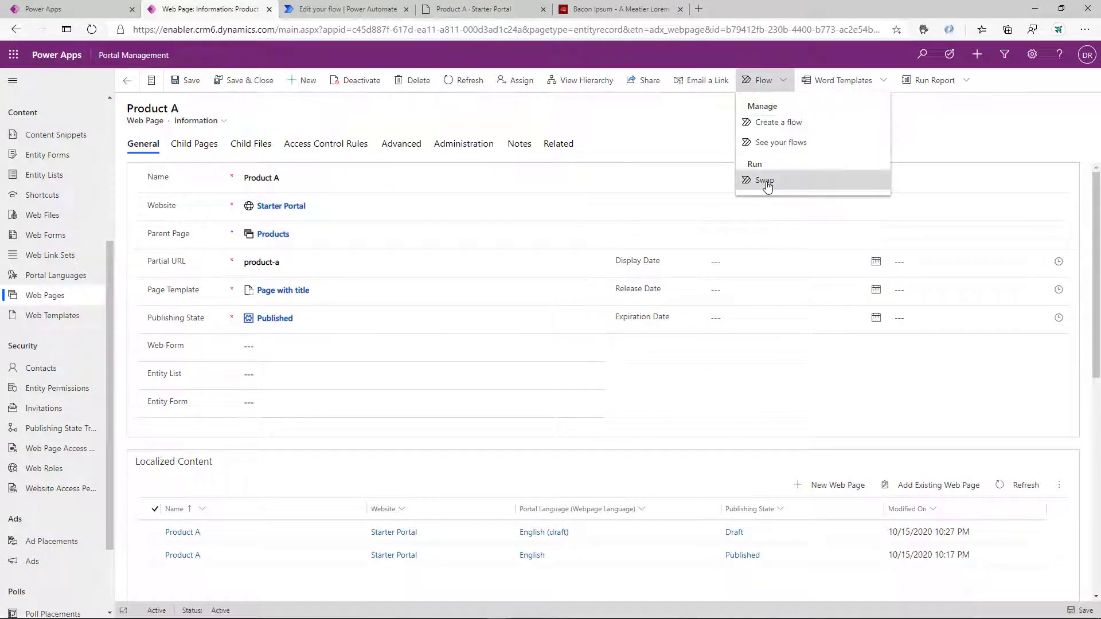
pyautogui.click(763, 179)
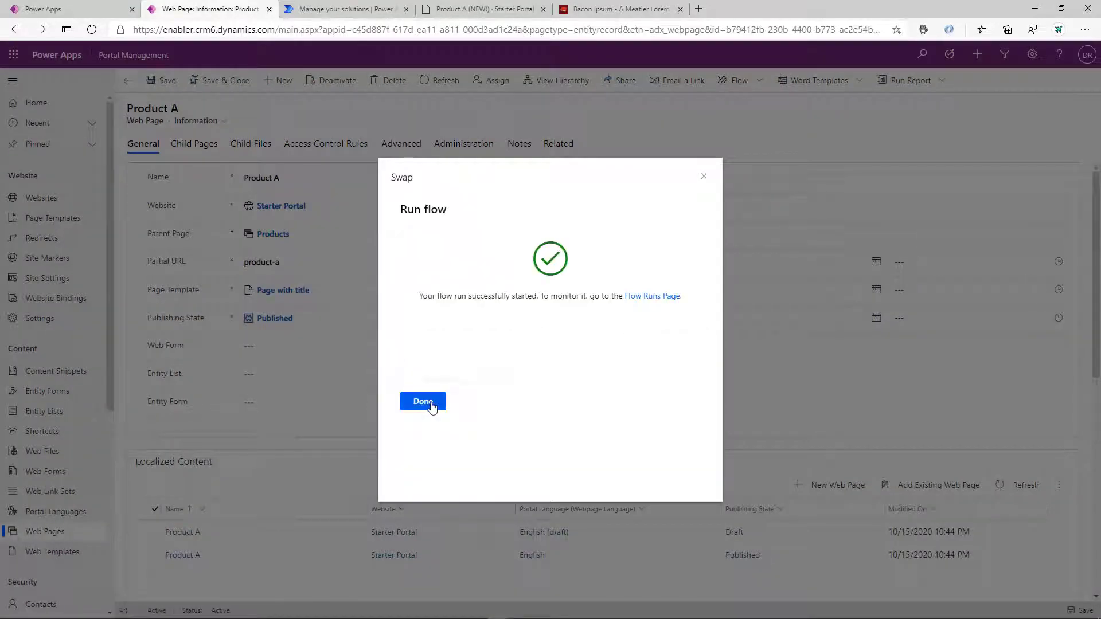
pyautogui.click(422, 400)
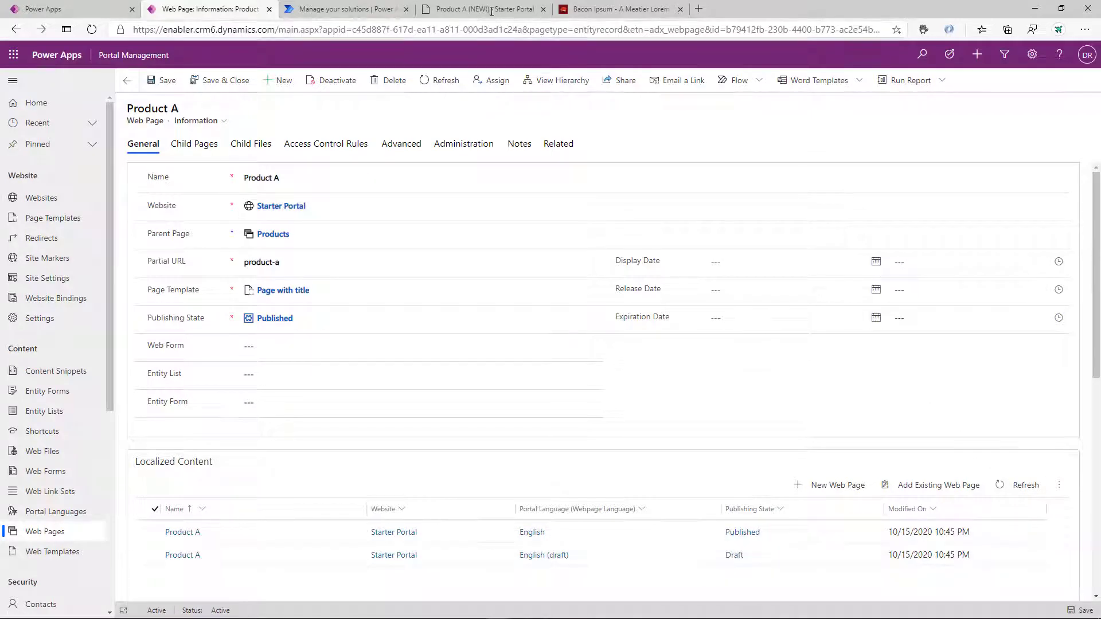
pyautogui.moveTo(481, 9)
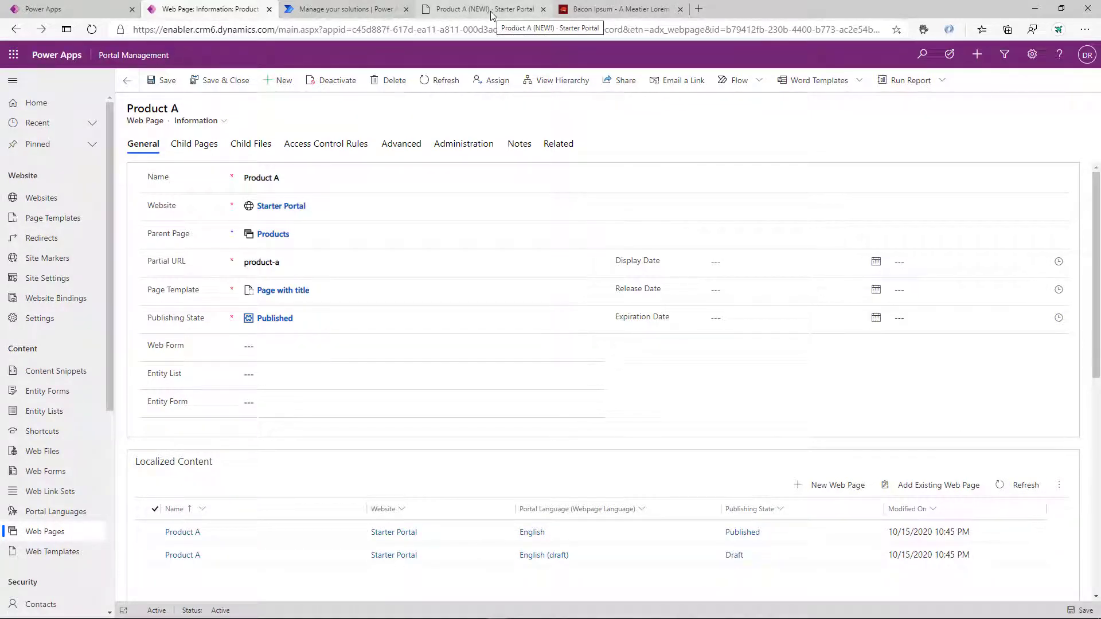
# Check the portal's Product A page, then go to the Content Management solution
pyautogui.click(484, 9)
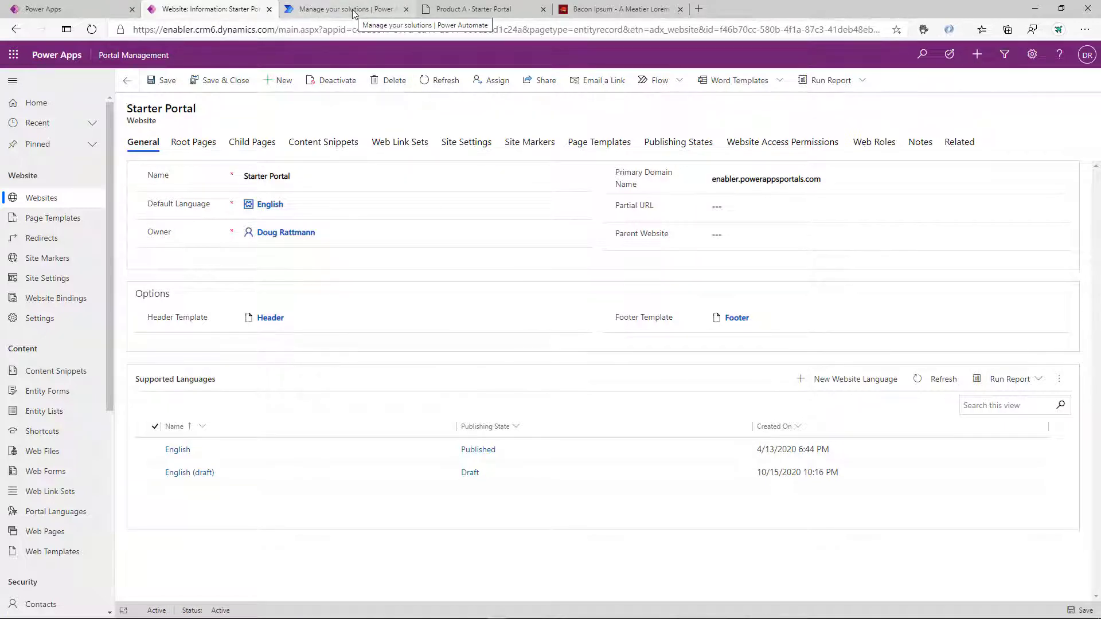
pyautogui.click(344, 8)
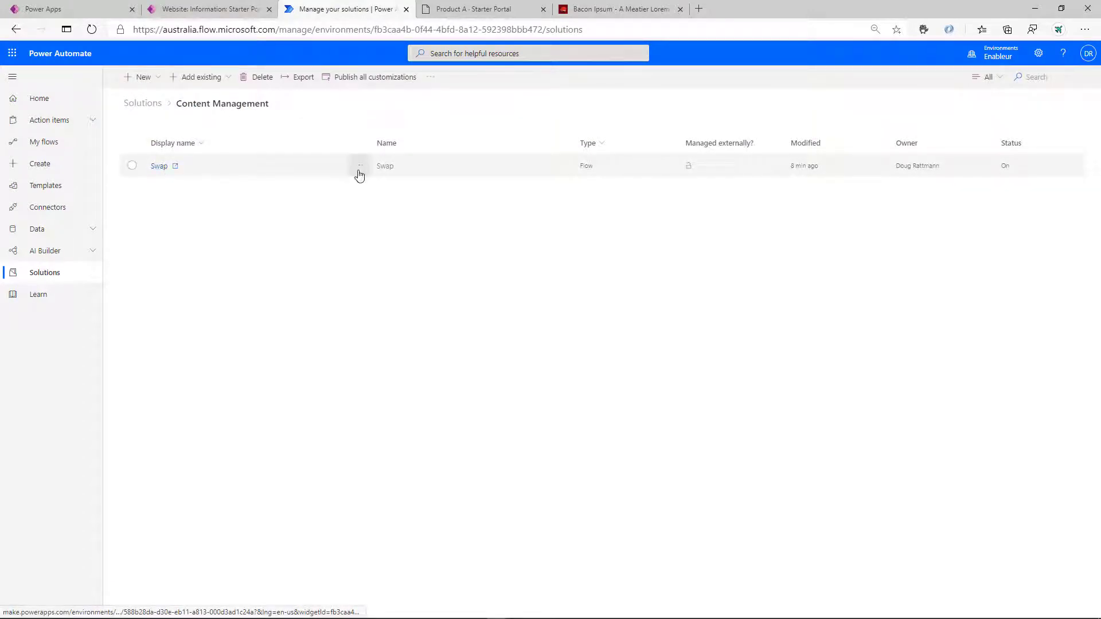
# Open the Swap flow, expanding List records, its advanced filter options, and the changeset request
pyautogui.click(159, 166)
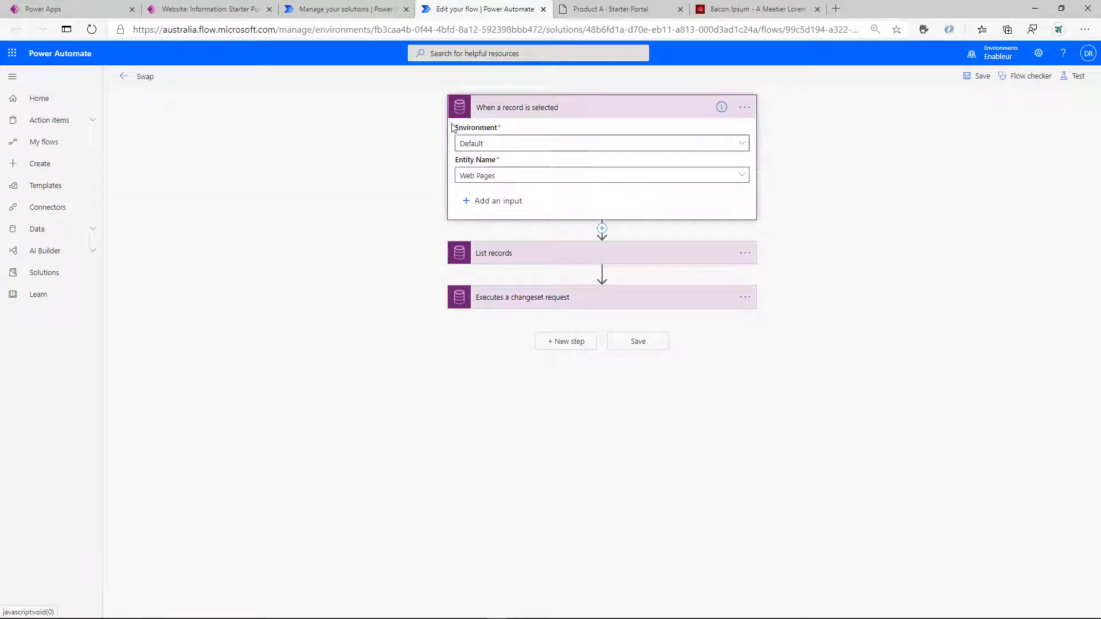
pyautogui.moveTo(526, 251)
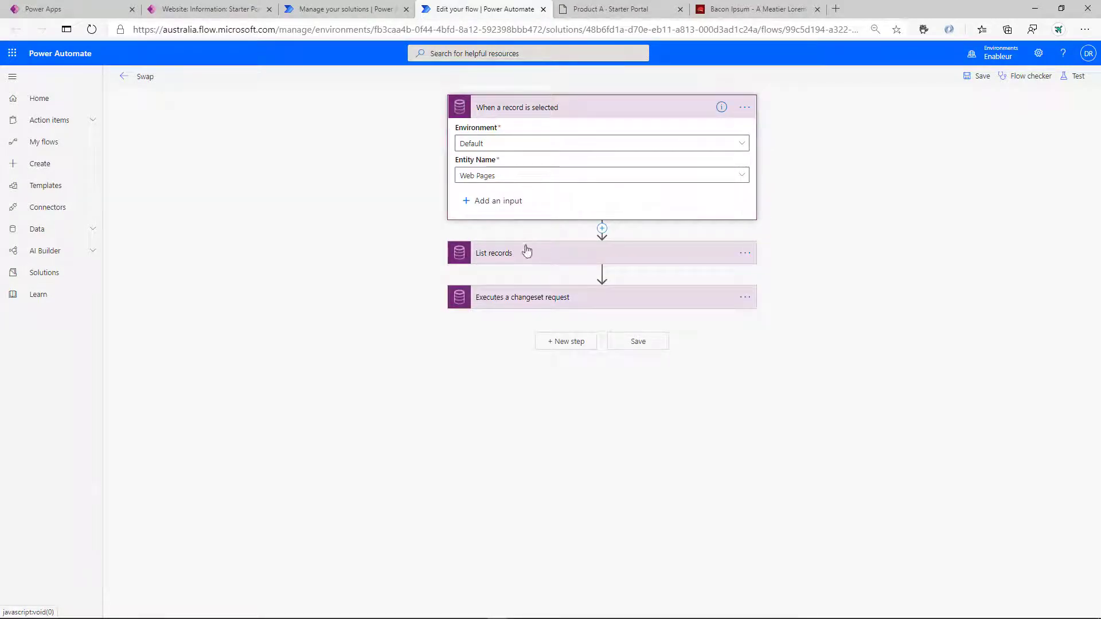
pyautogui.click(494, 253)
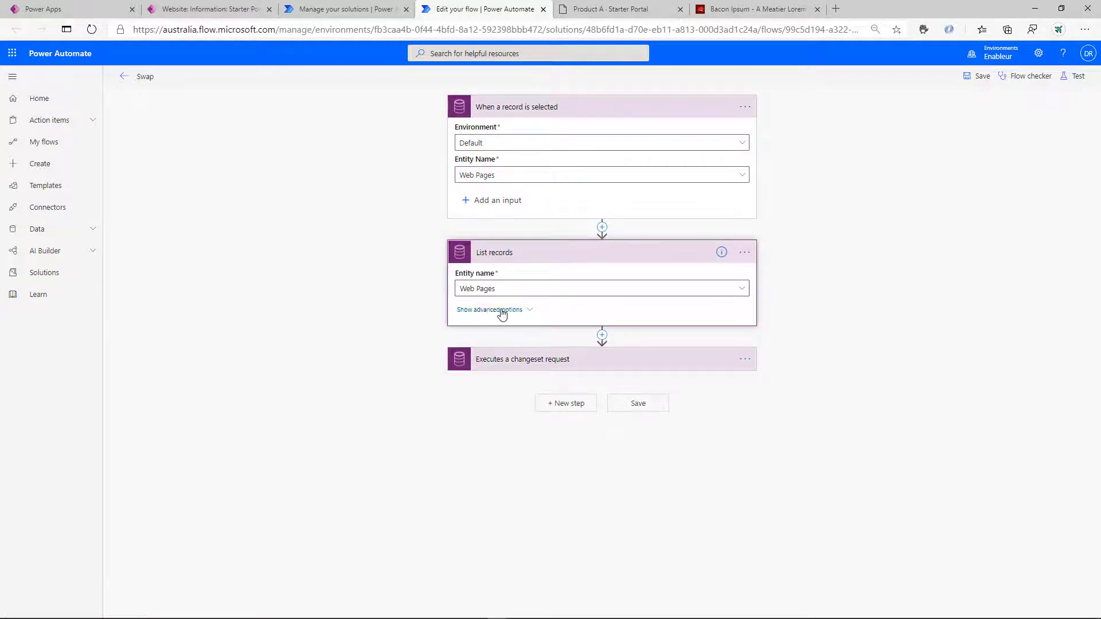
pyautogui.click(489, 310)
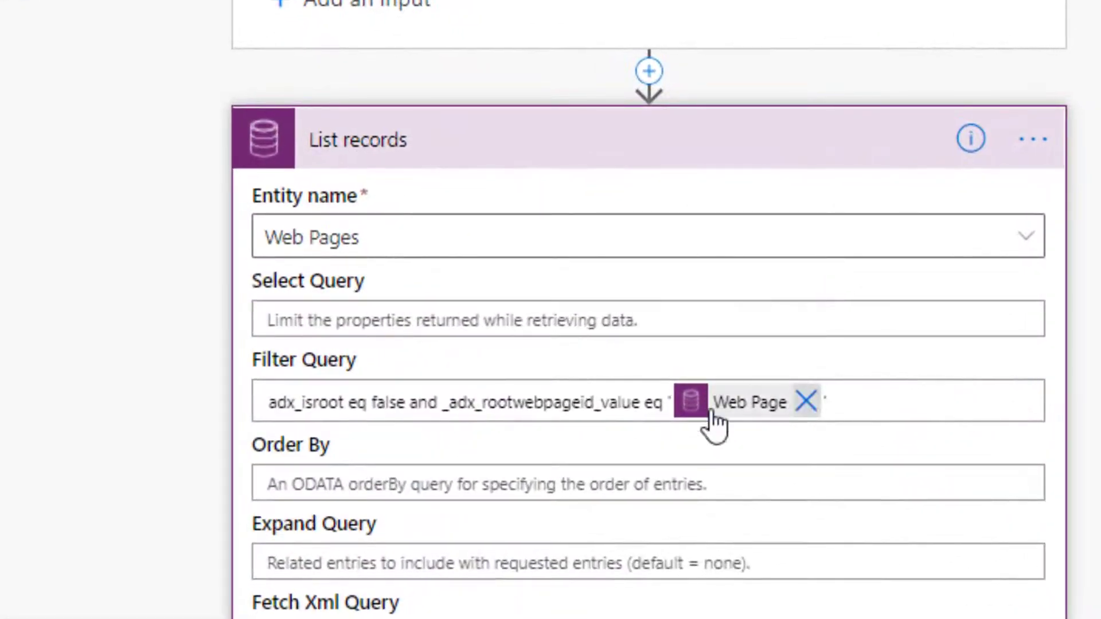
pyautogui.doubleClick(315, 401)
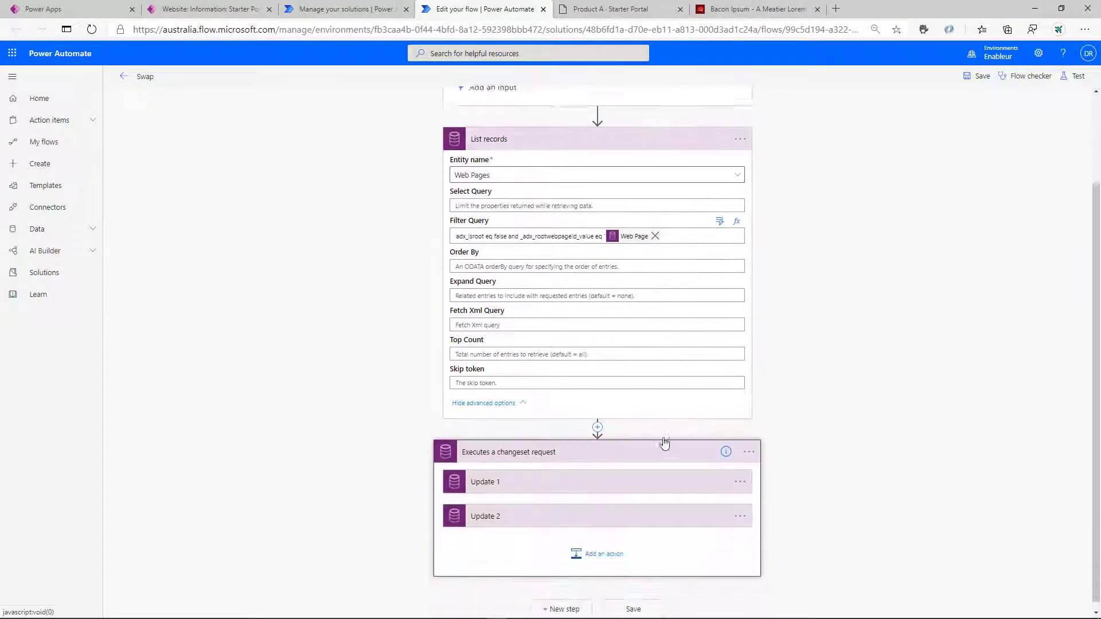
# Scroll through the Swap flow to reveal Update 1's Item ID, Publishing State and Webpage Language expressions
pyautogui.scroll(-3)
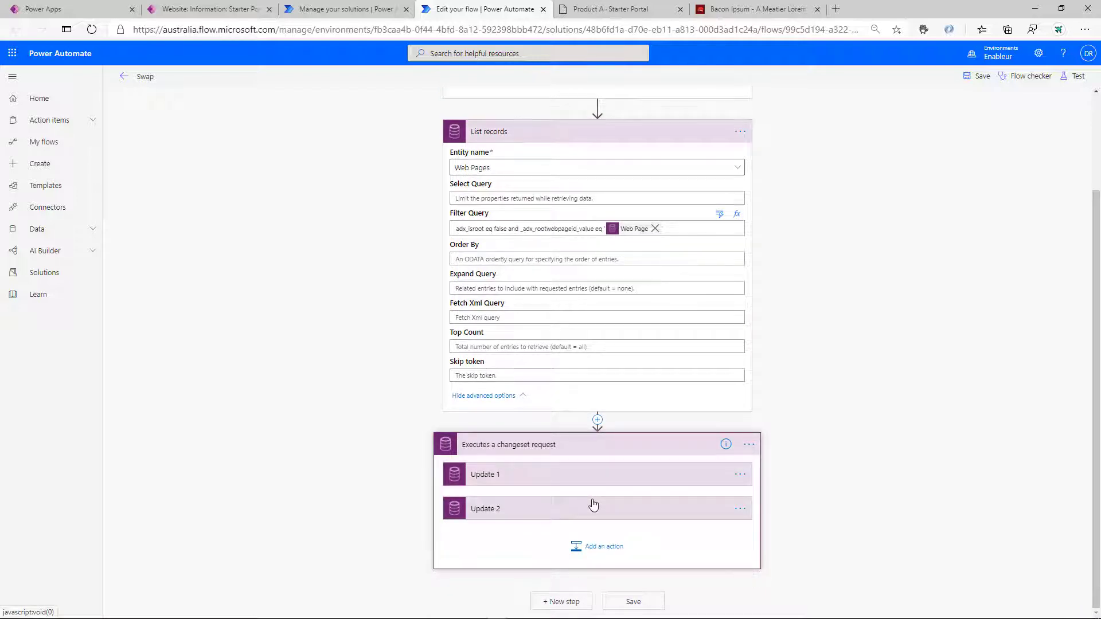
pyautogui.moveTo(604, 484)
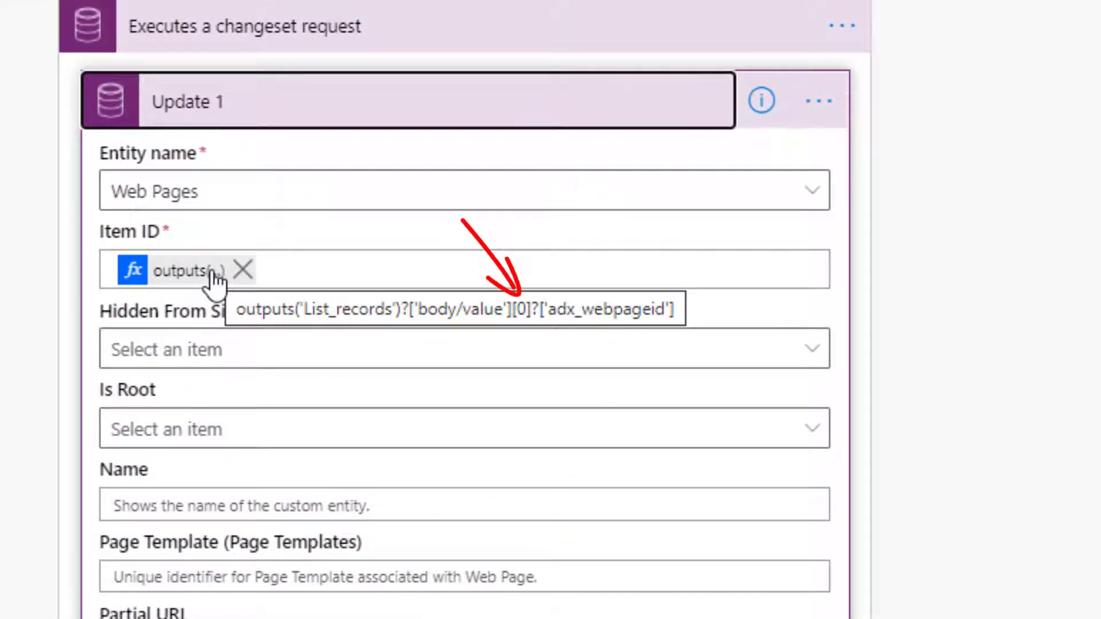
pyautogui.scroll(-3)
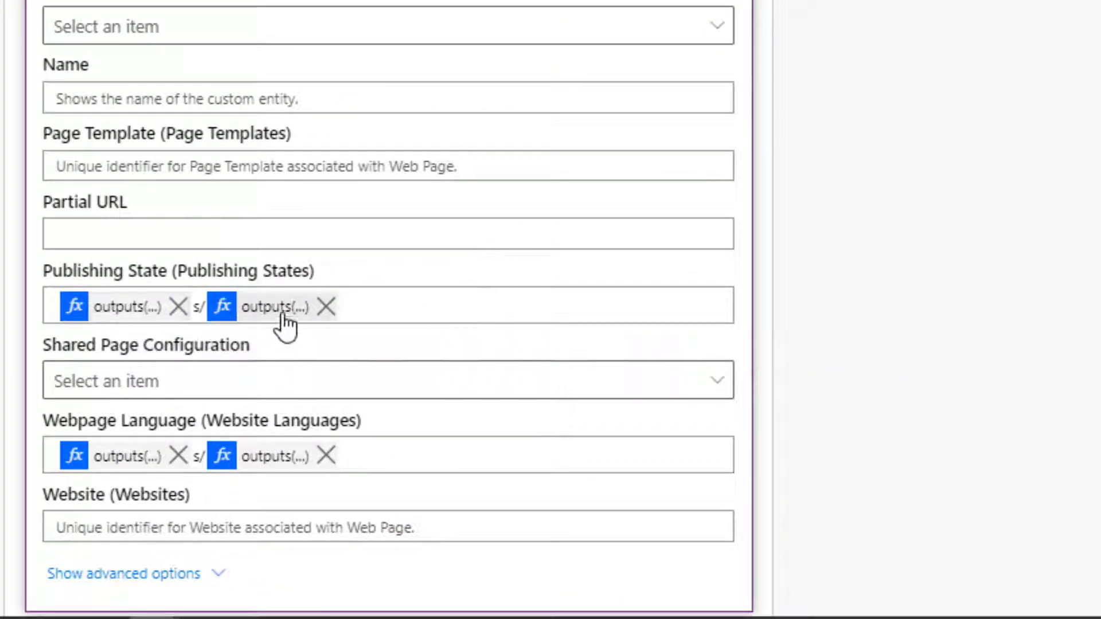
pyautogui.moveTo(278, 308)
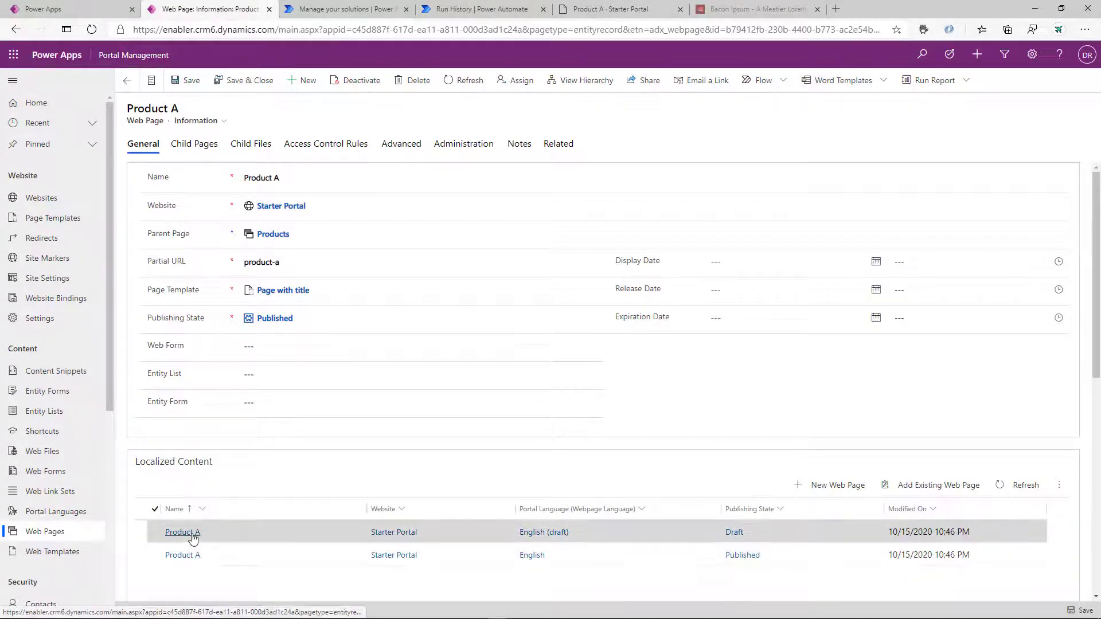
# Retitle the English (draft) Product A page 'Bacon!', review its copy's HTML, and save
pyautogui.click(182, 531)
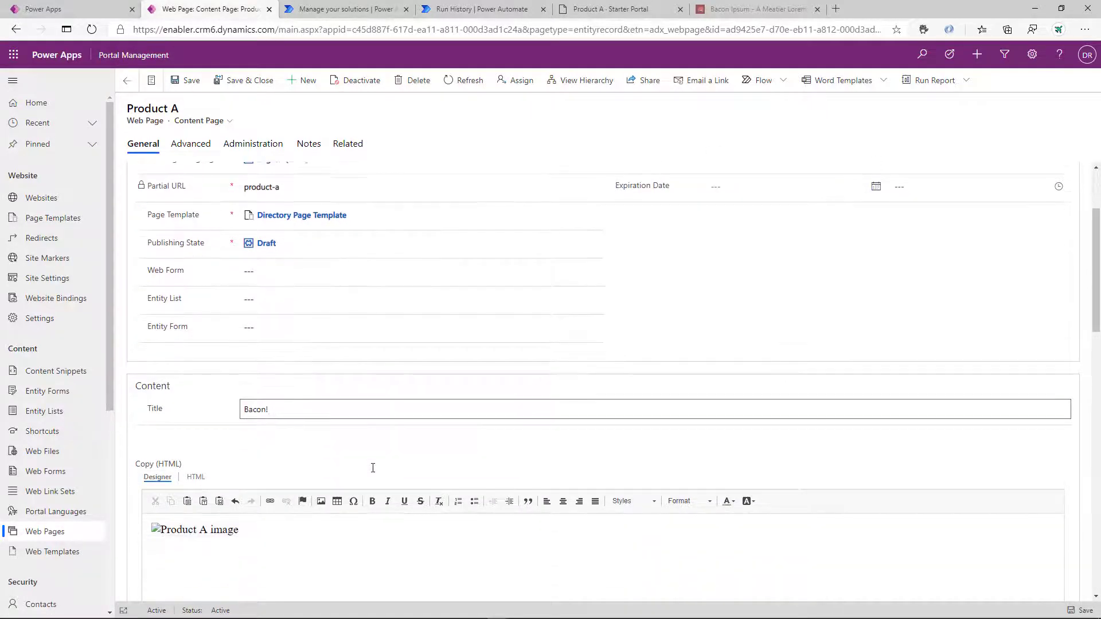
pyautogui.write('B')
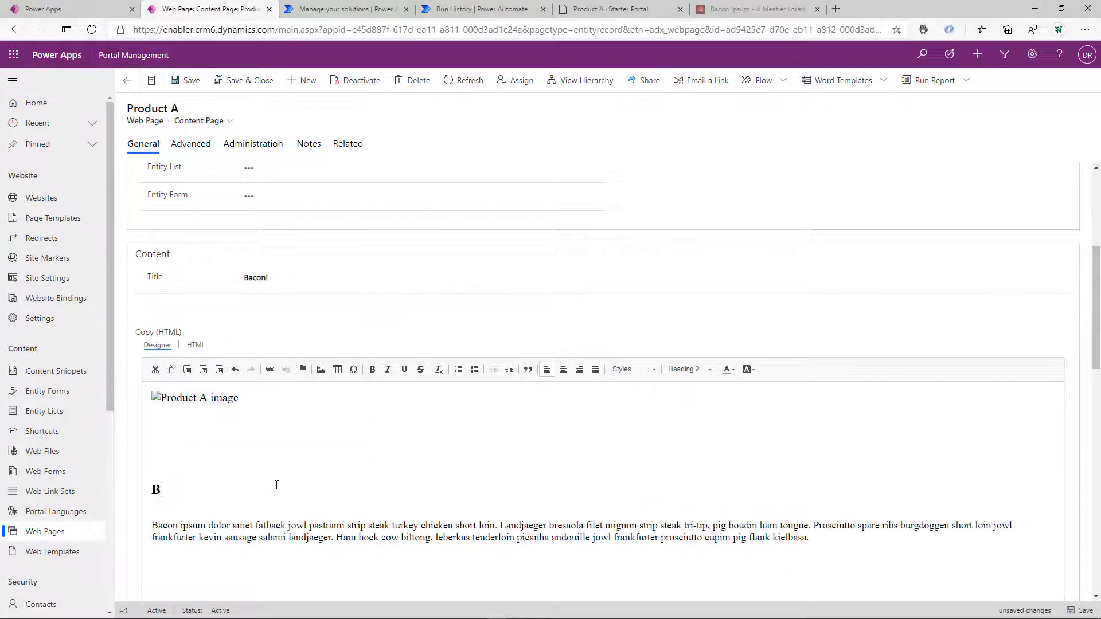
pyautogui.click(195, 279)
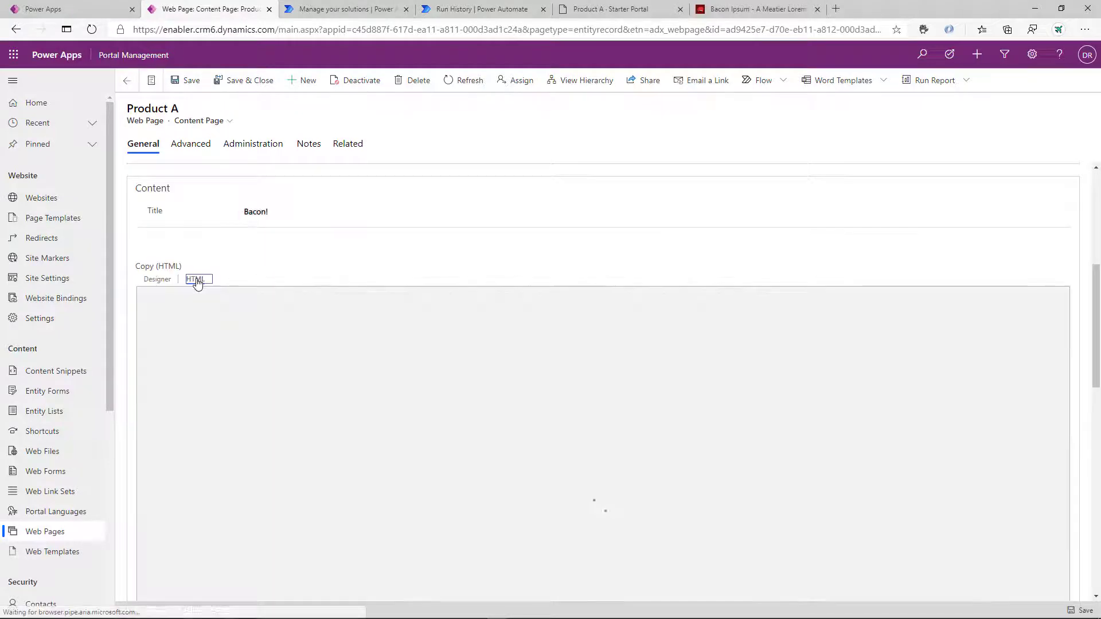
pyautogui.click(196, 279)
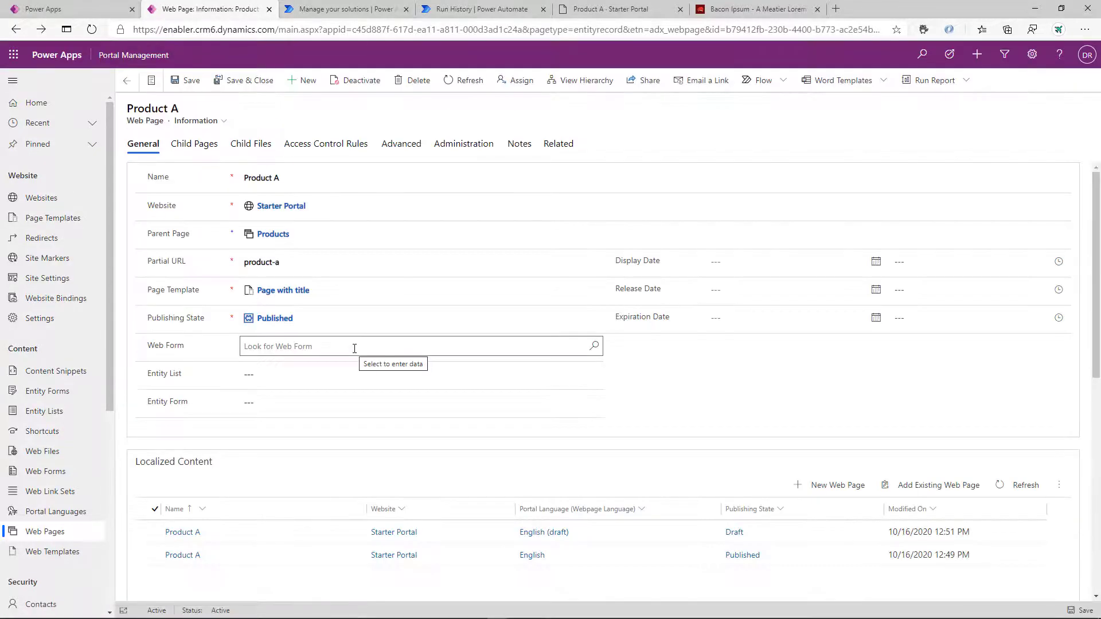
# Run the Swap flow on Product A, then reload the live Contoso Product A page
pyautogui.click(761, 79)
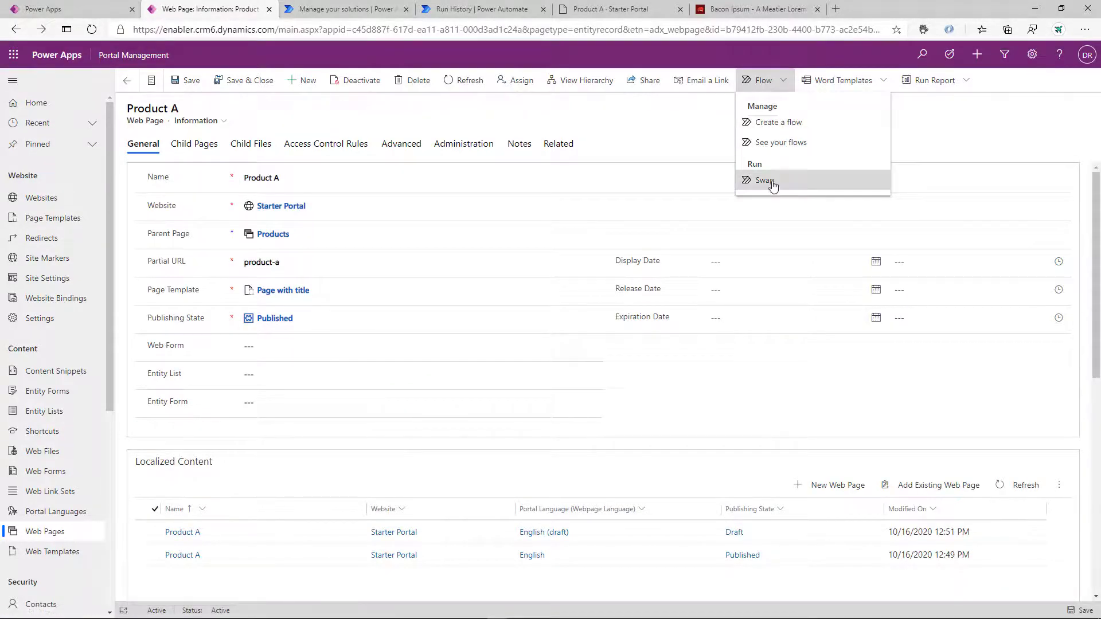
pyautogui.click(620, 9)
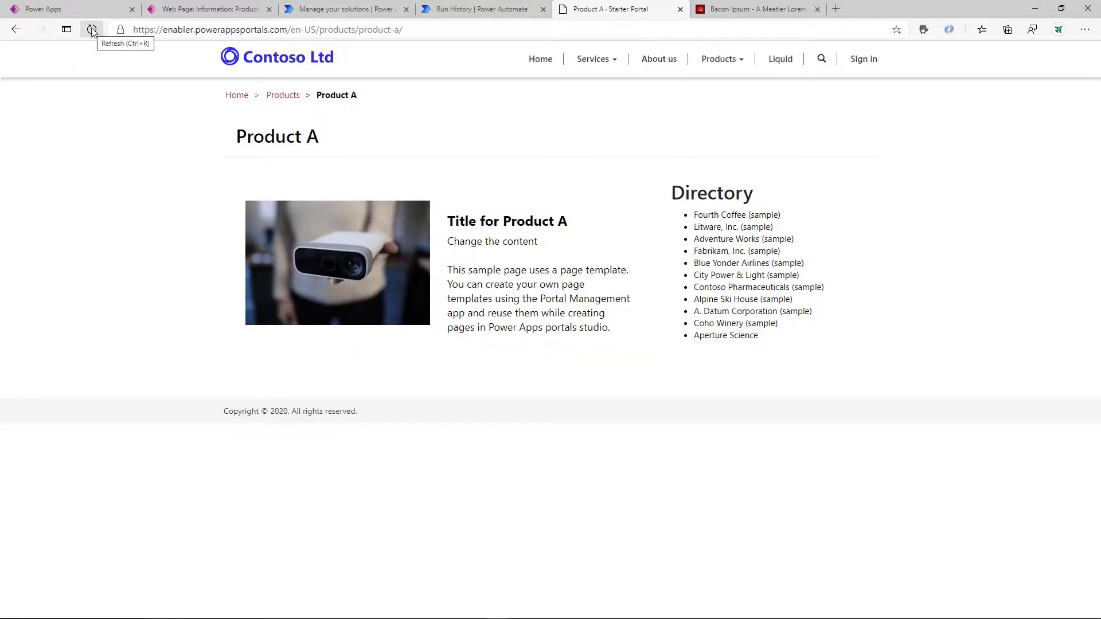
pyautogui.click(92, 28)
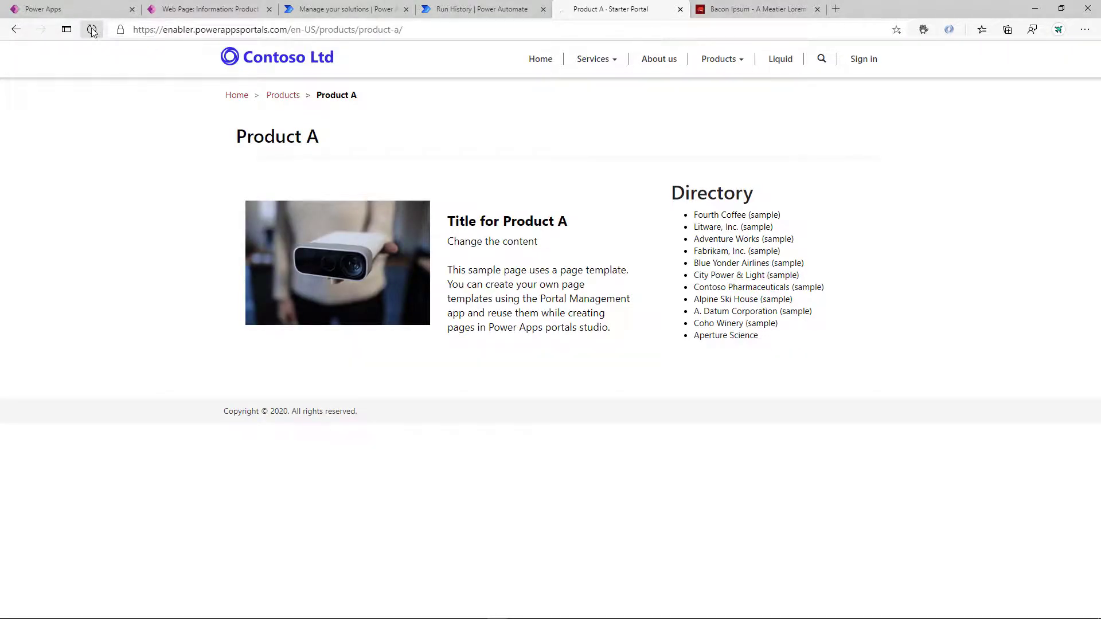